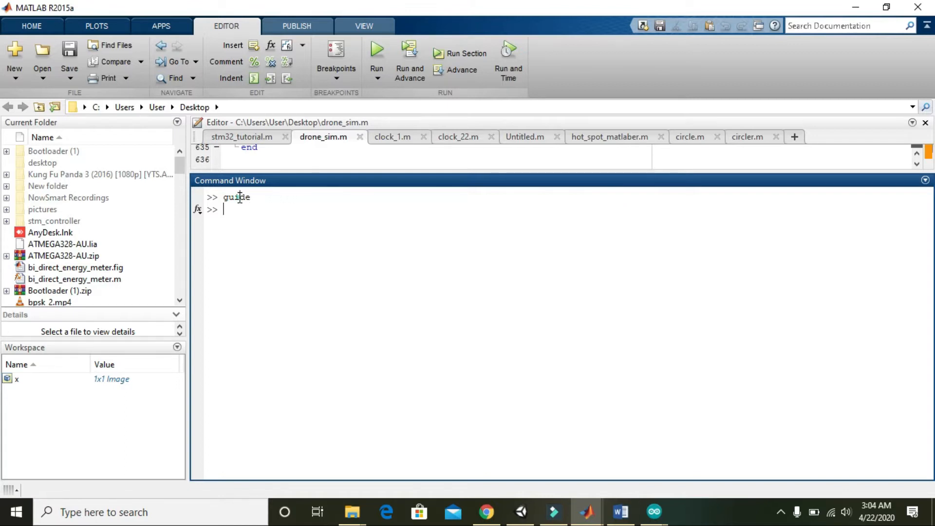
Launch GUIDE and create a blank GUI layout, untitled1.fig.
double_click(245, 197)
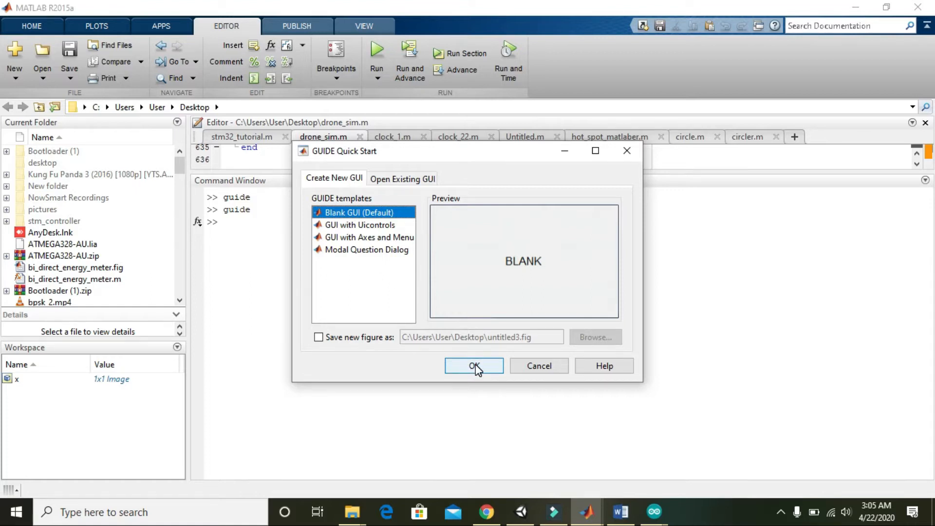
left_click(474, 366)
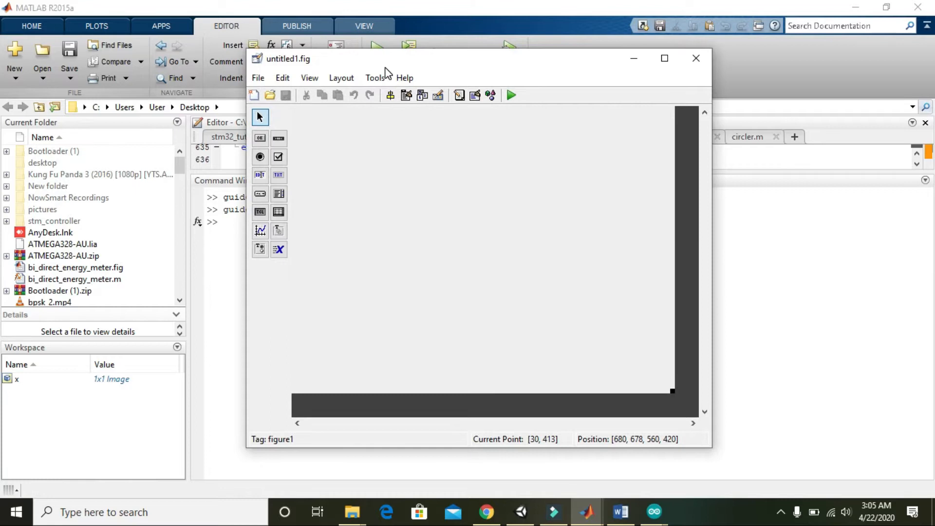
Maximize the layout editor and move the vertical slider1 further right on the figure.
left_click(664, 57)
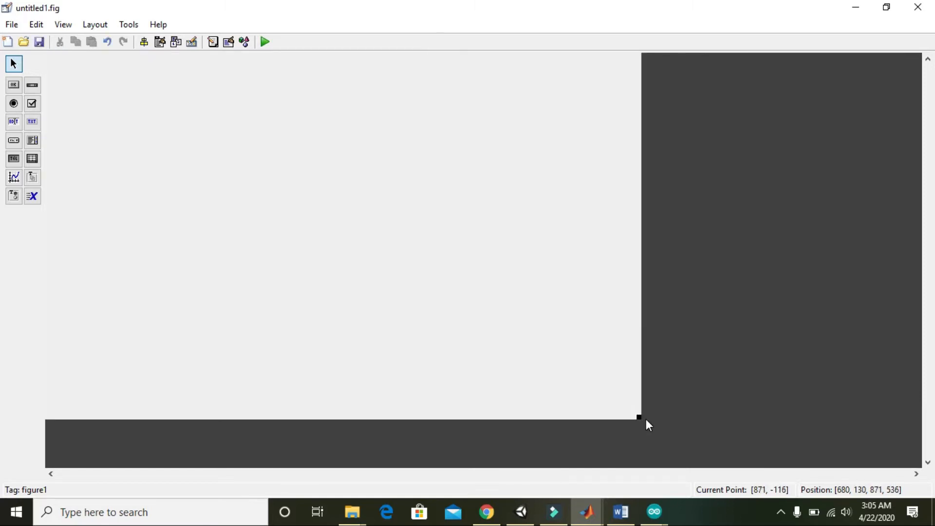
mouse_move(66, 111)
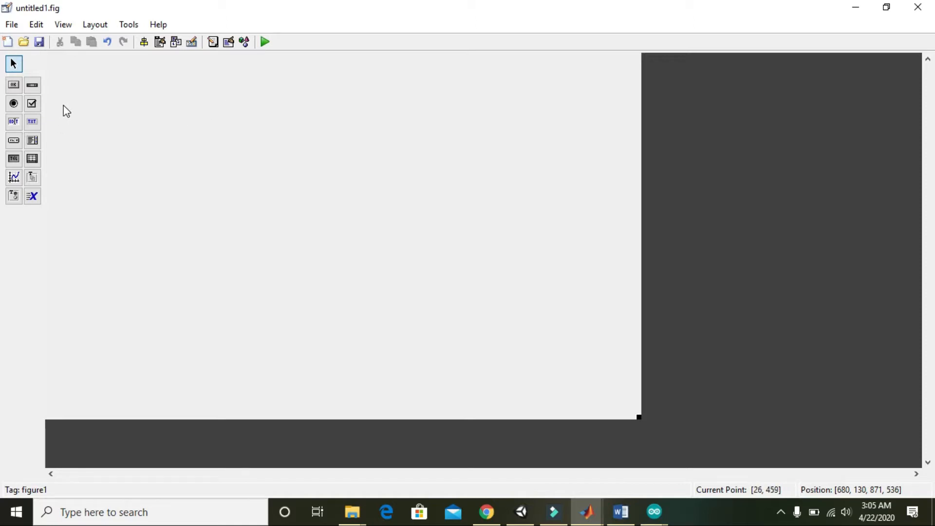
mouse_move(4, 269)
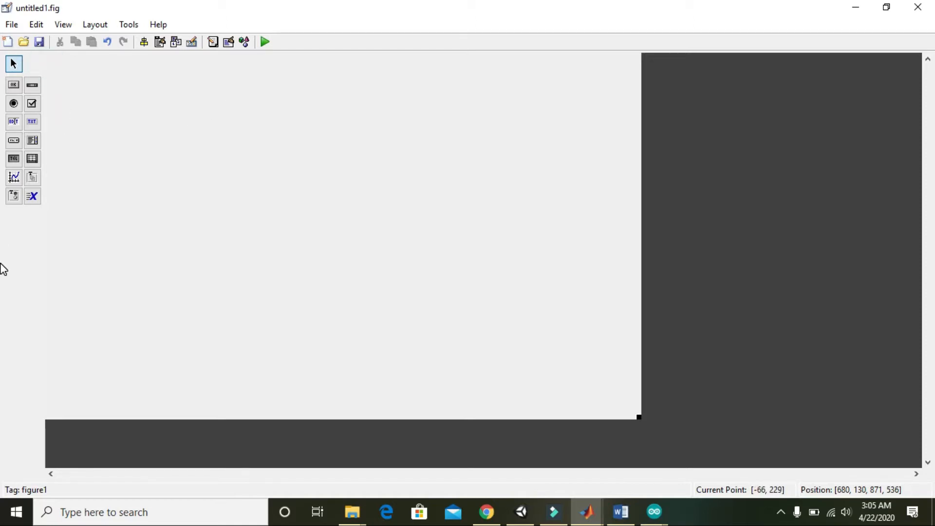
mouse_move(13, 85)
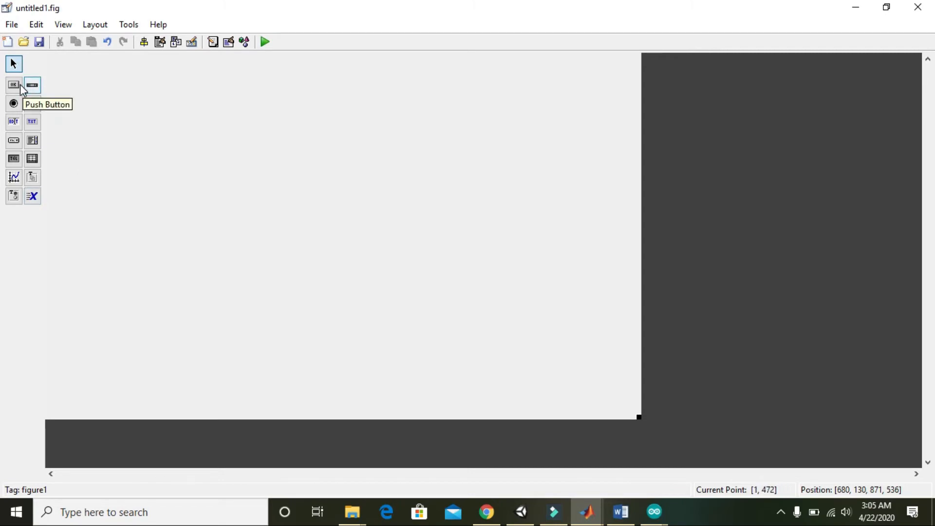
mouse_move(19, 105)
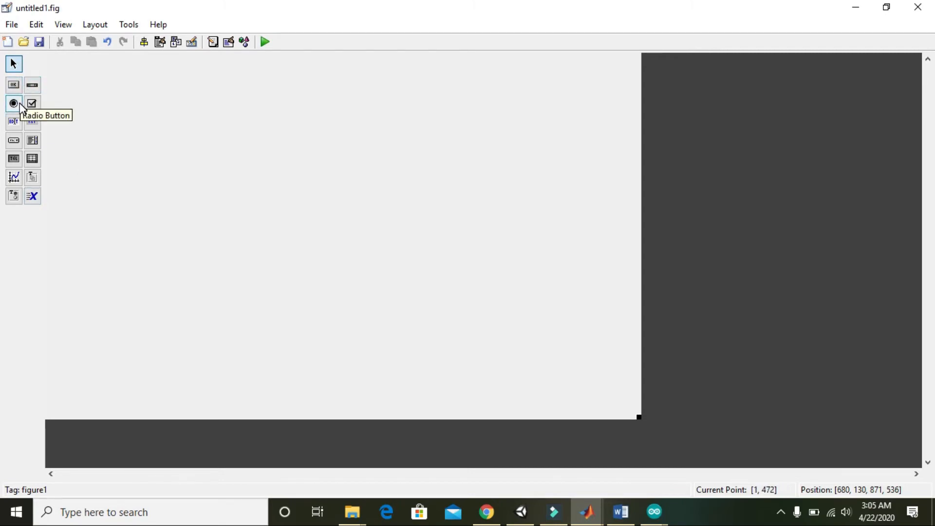
mouse_move(33, 85)
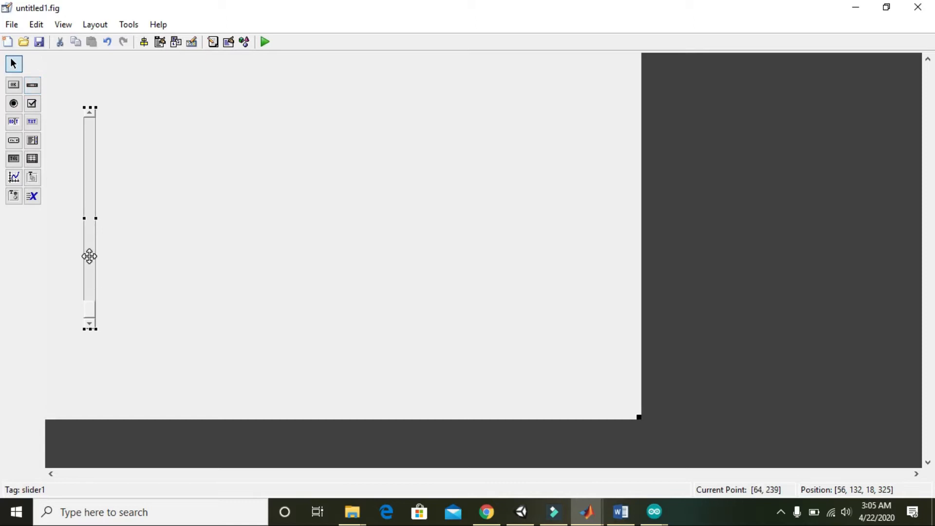
left_click_drag(89, 255, 138, 252)
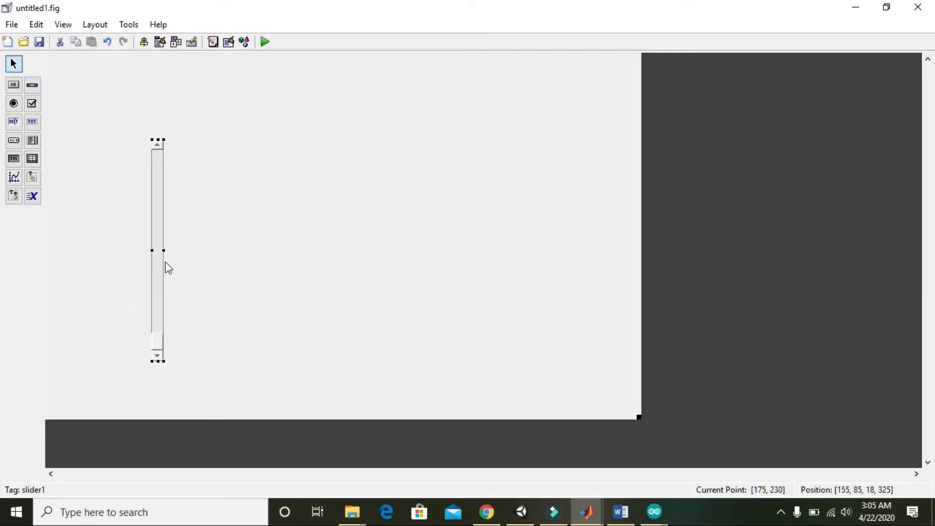
mouse_move(168, 252)
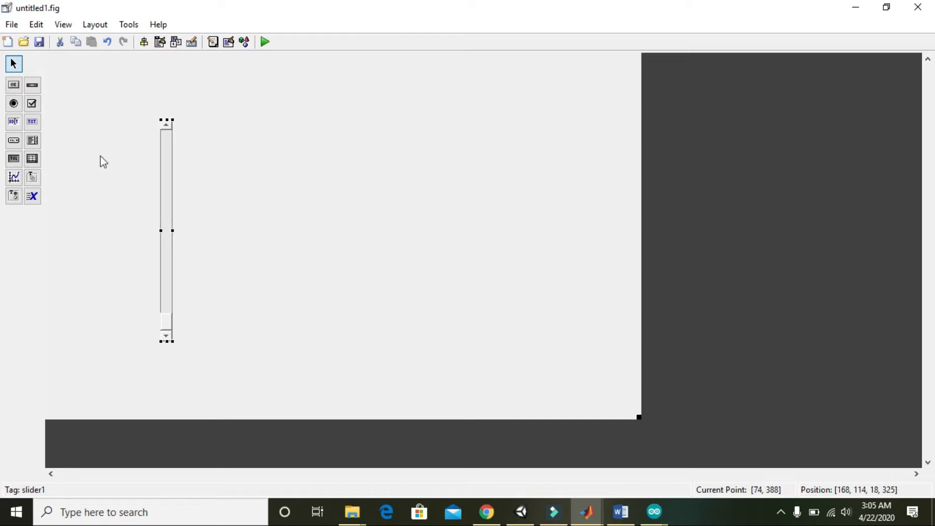
mouse_move(13, 122)
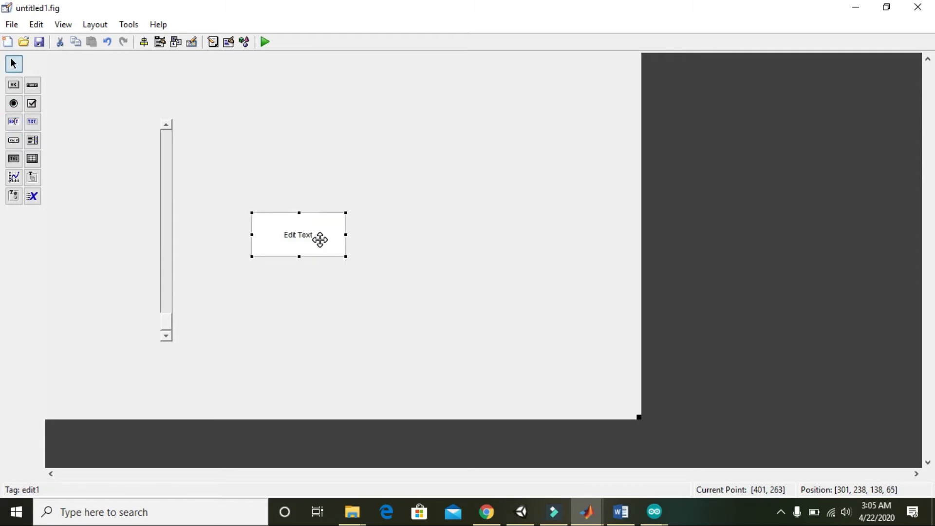
Give the edit box an empty String, black background, and yellow bold 30-point text.
double_click(315, 237)
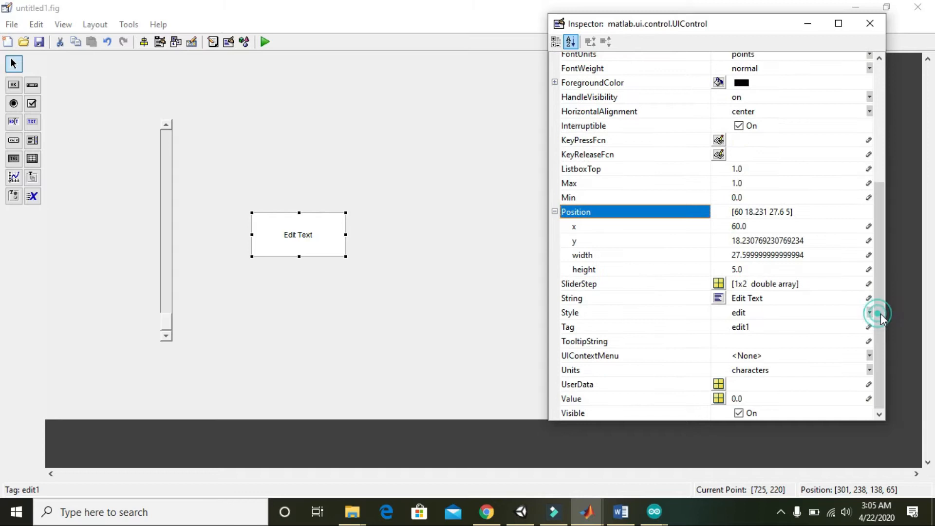
double_click(755, 298)
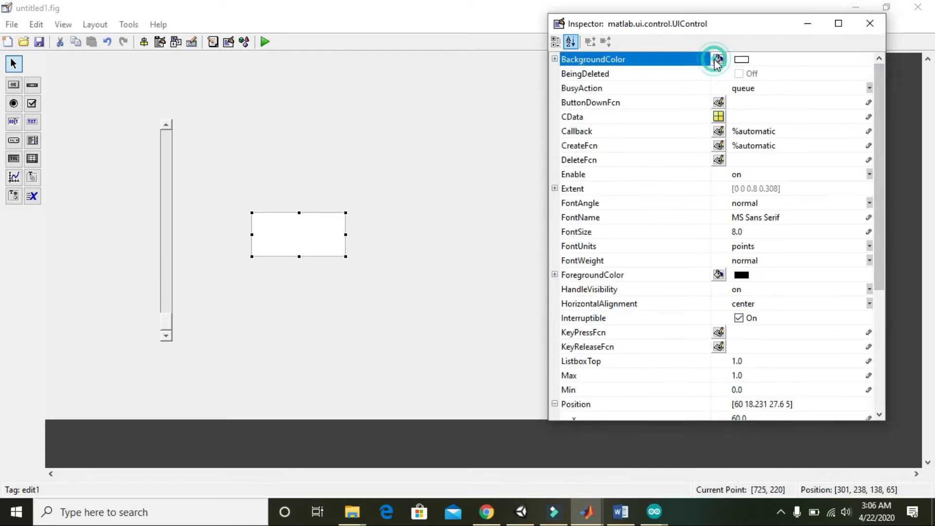
left_click(716, 58)
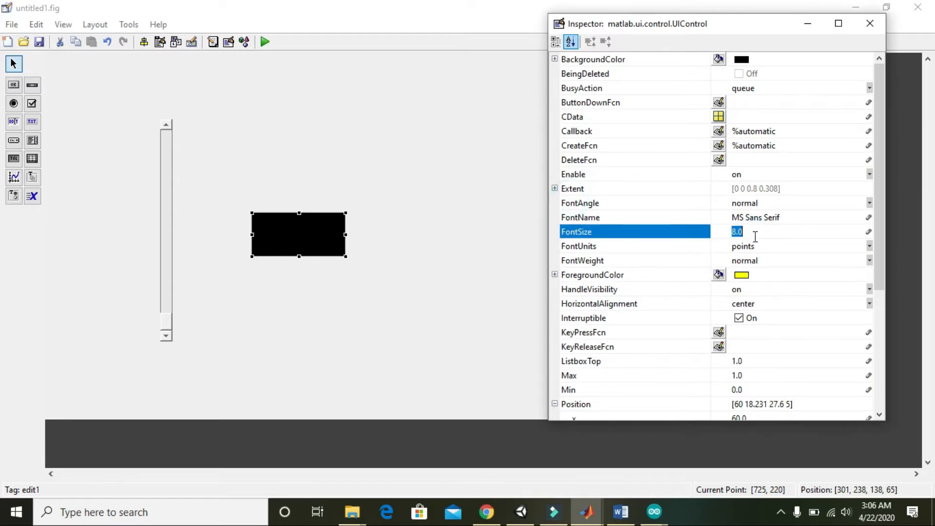
type("30")
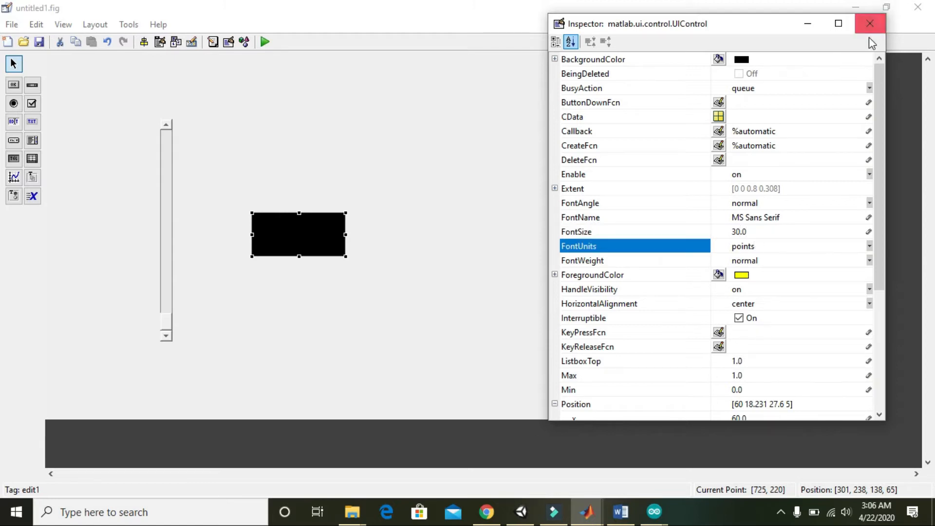
mouse_move(767, 265)
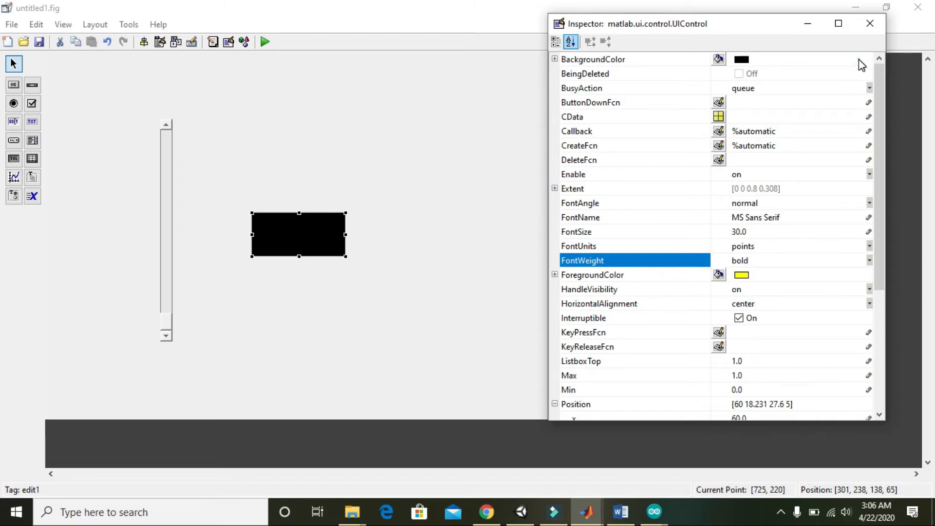
left_click(741, 59)
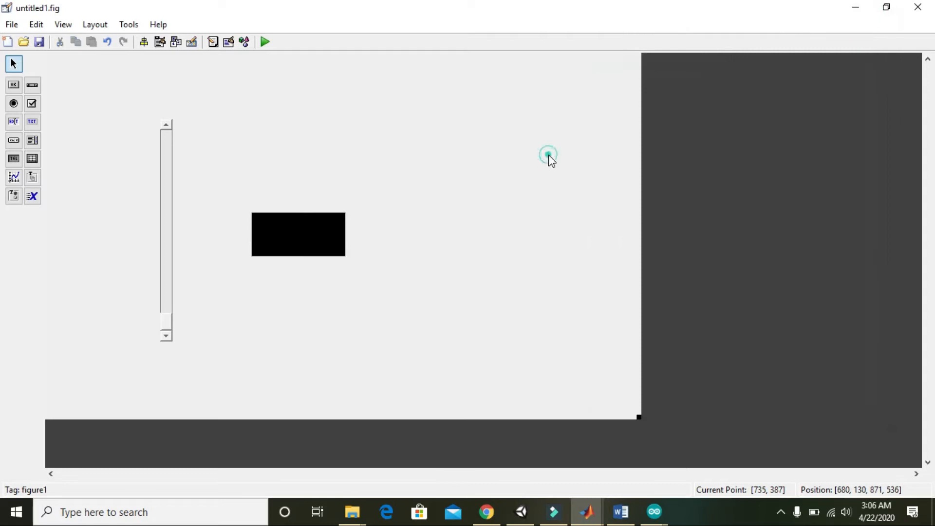
mouse_move(166, 167)
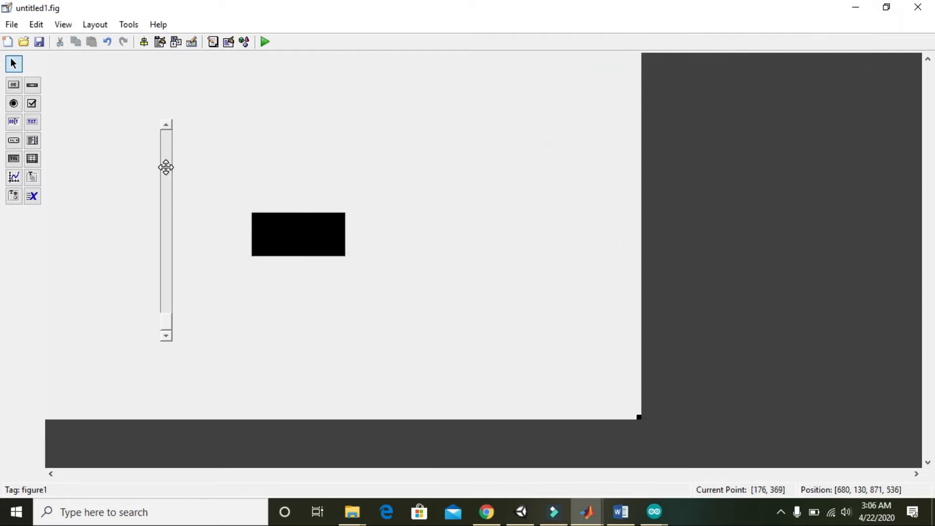
Run the figure, saving the design as slider_01 when prompted.
left_click(264, 41)
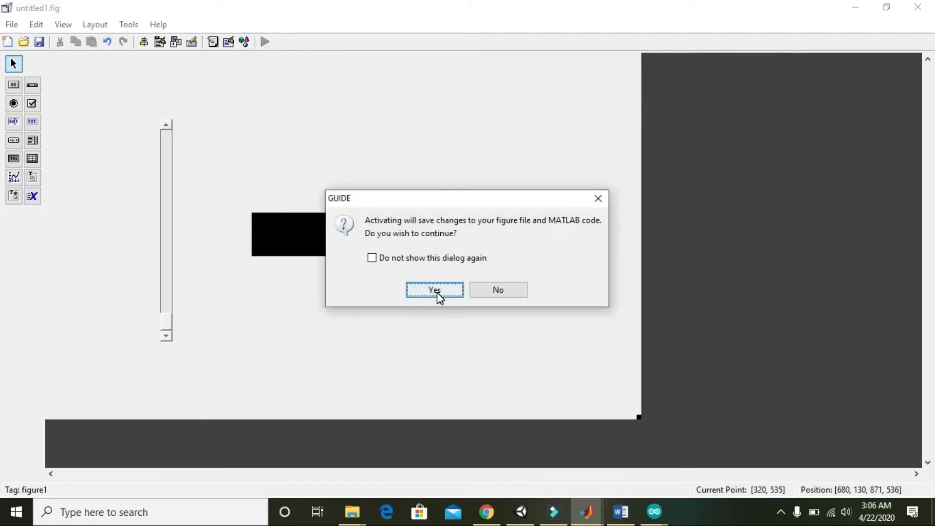
left_click(434, 289)
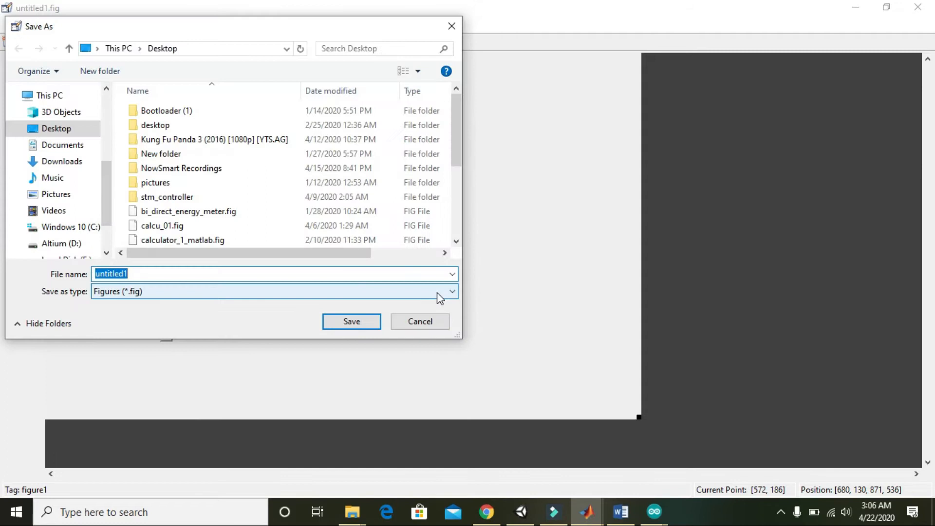
type("slider_01")
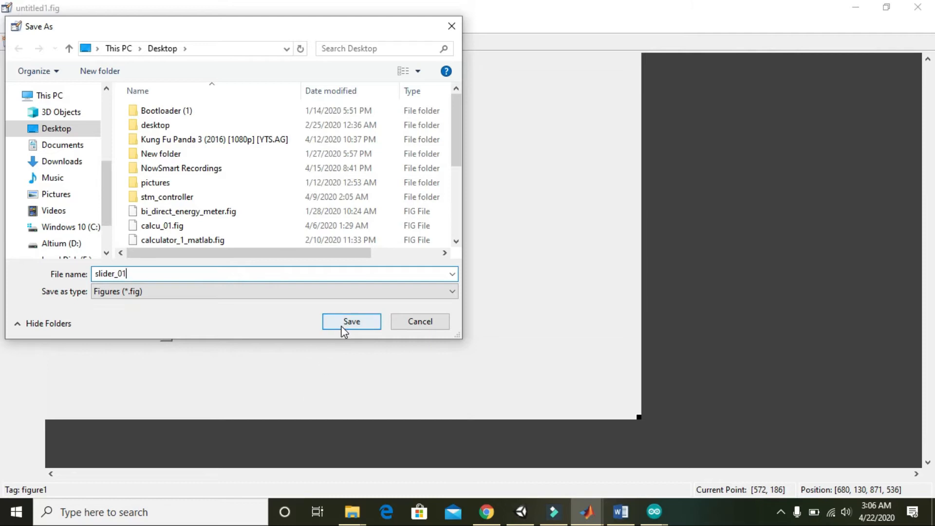
left_click(351, 322)
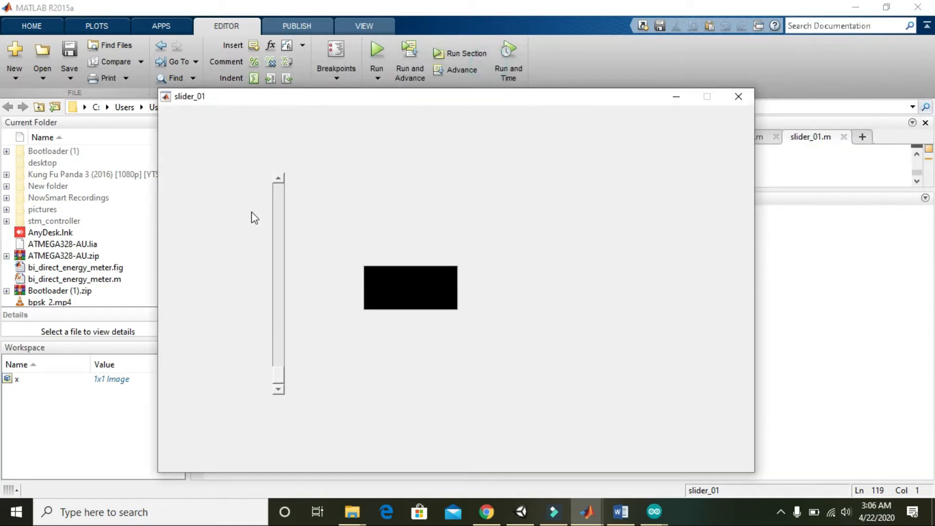
Raise the slider value in the running figure, then return to the slider_01.m code.
left_click(278, 179)
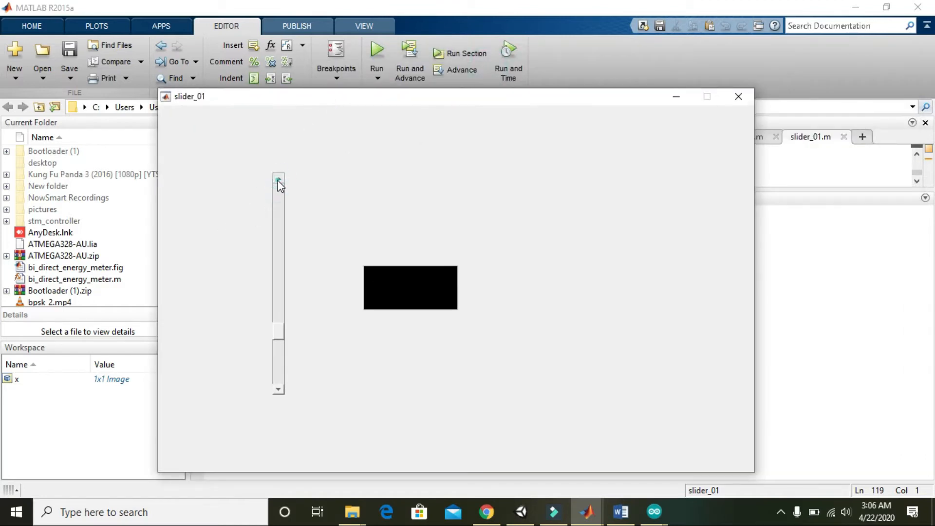
left_click(277, 180)
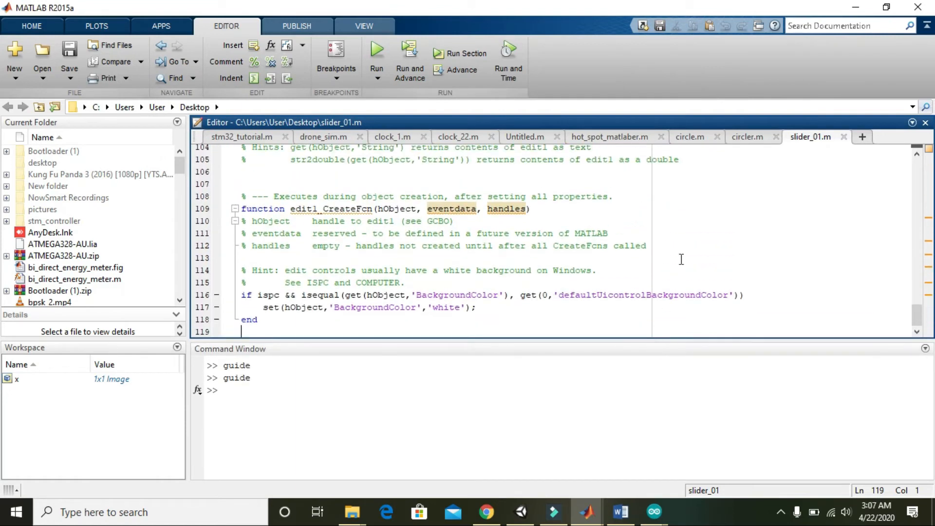
mouse_move(548, 513)
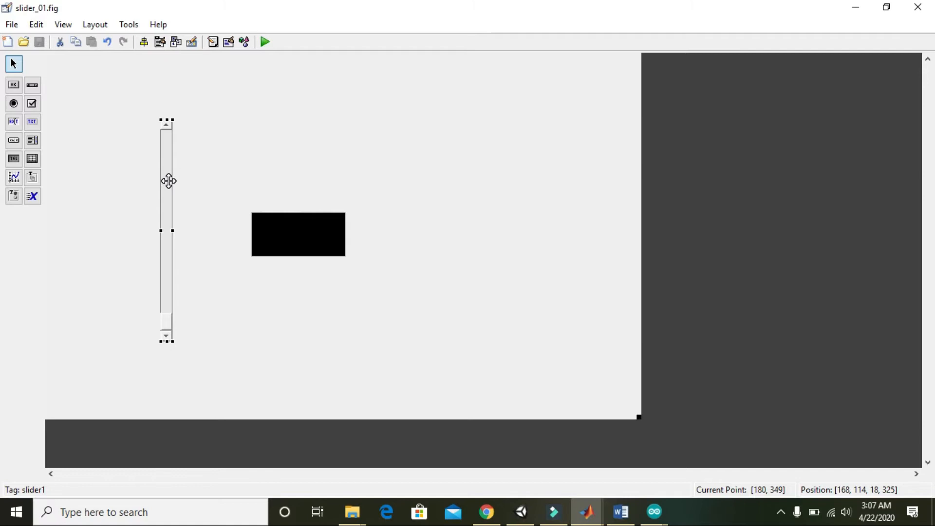
mouse_move(165, 175)
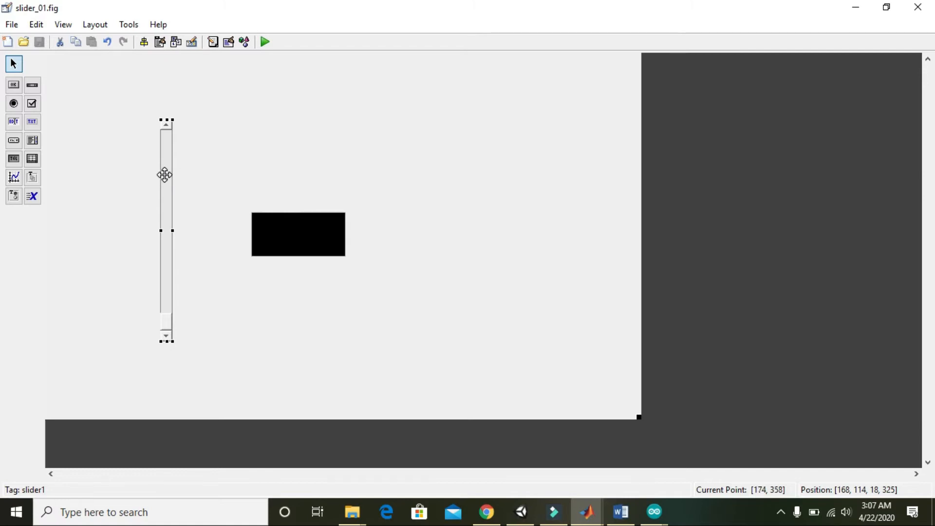
Right-click slider1 in GUIDE to reach its View Callbacks > Callback option.
right_click(165, 175)
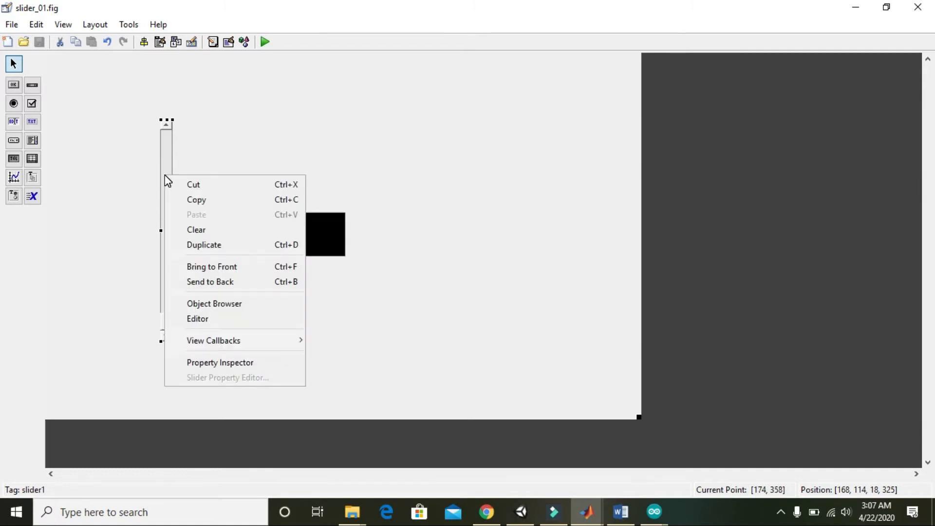
mouse_move(216, 248)
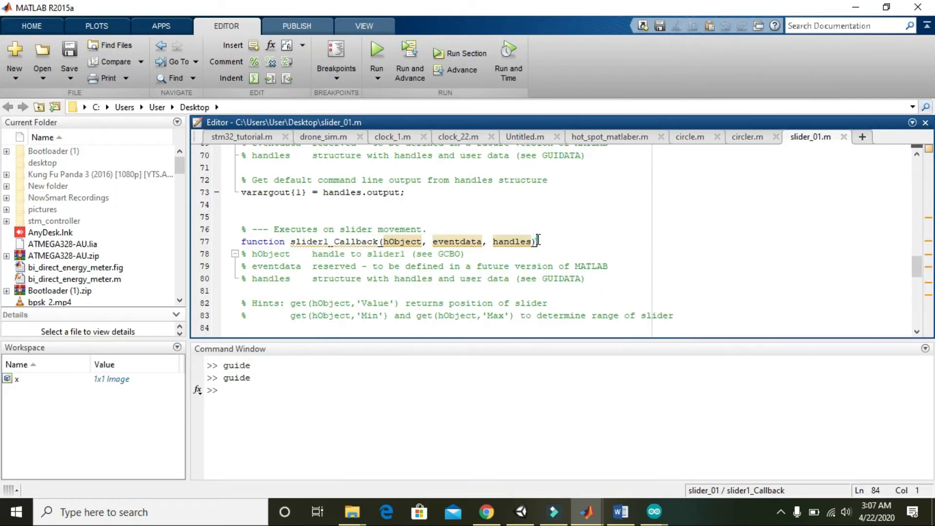
Type data=get(handles.slider1,'Value') in slider1_Callback, fixing the mistyped handles.ed.
triple_click(387, 241)
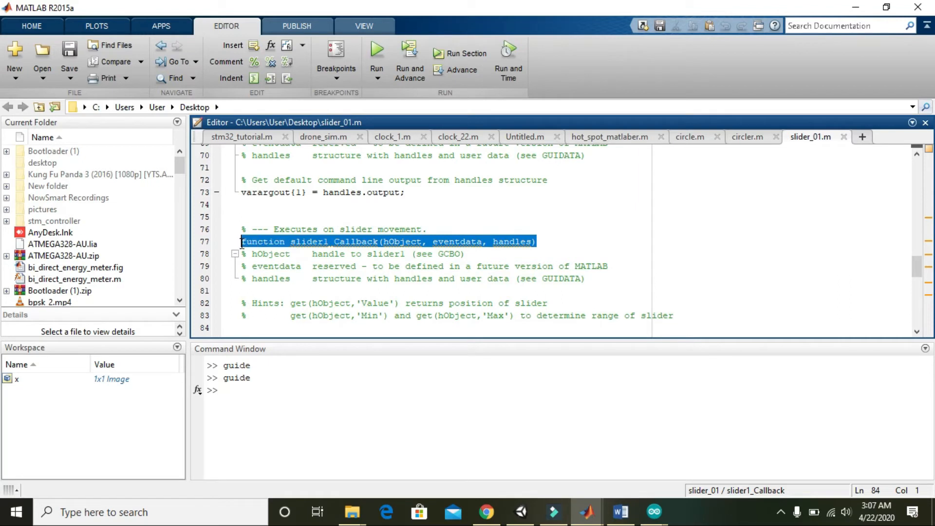
left_click(279, 266)
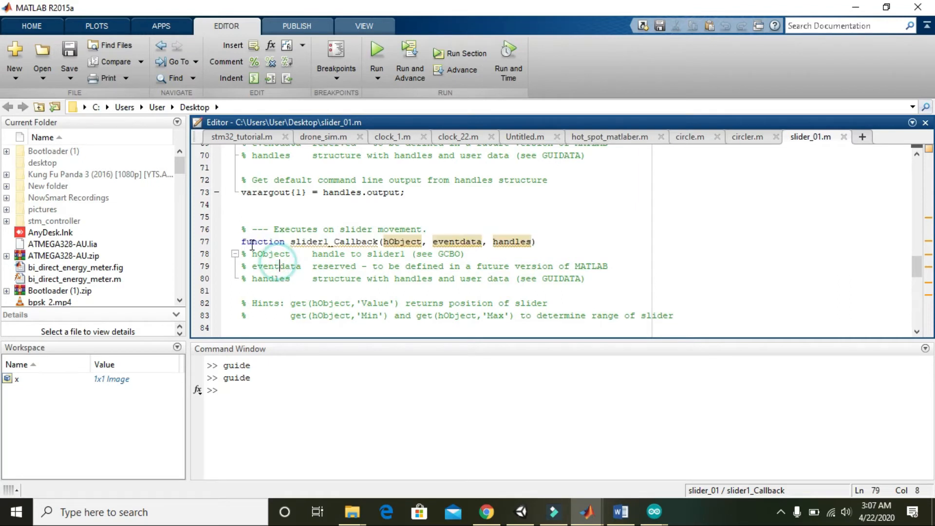
left_click_drag(242, 241, 438, 241)
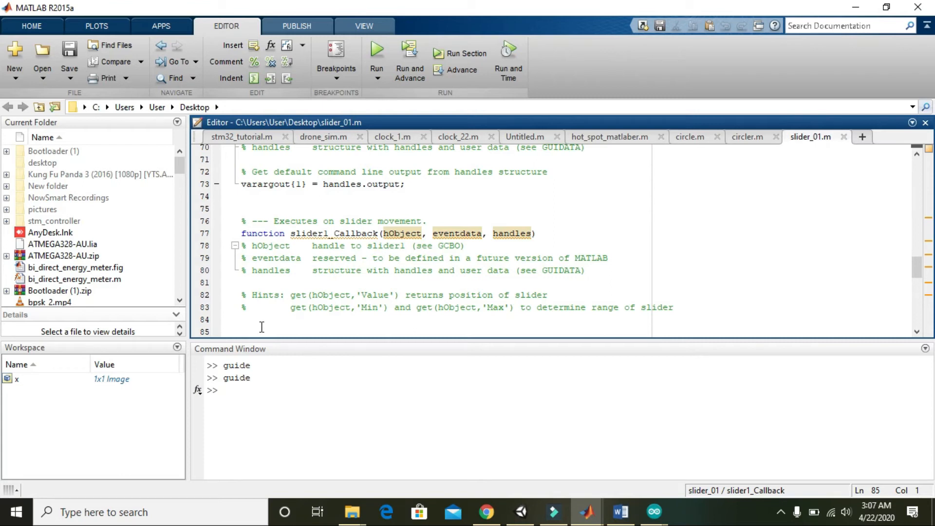
type("dat")
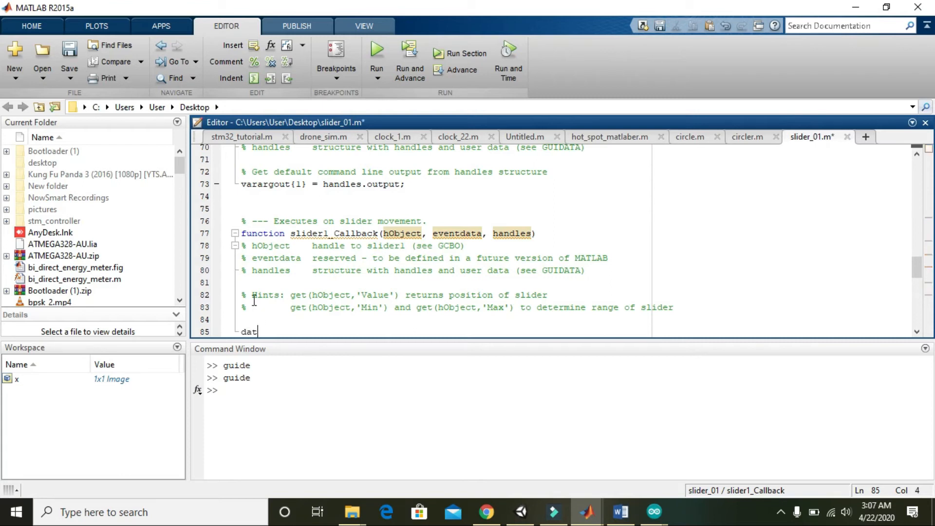
type("a=g")
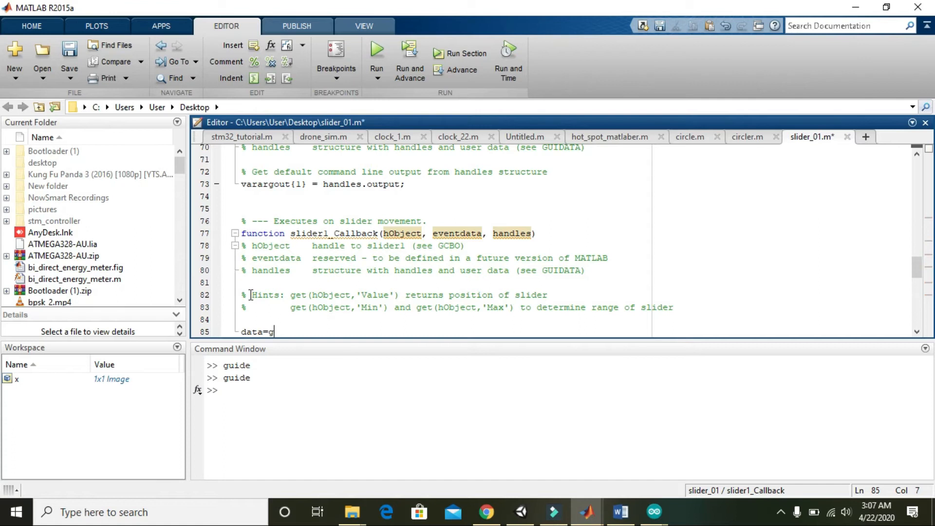
type("wt()")
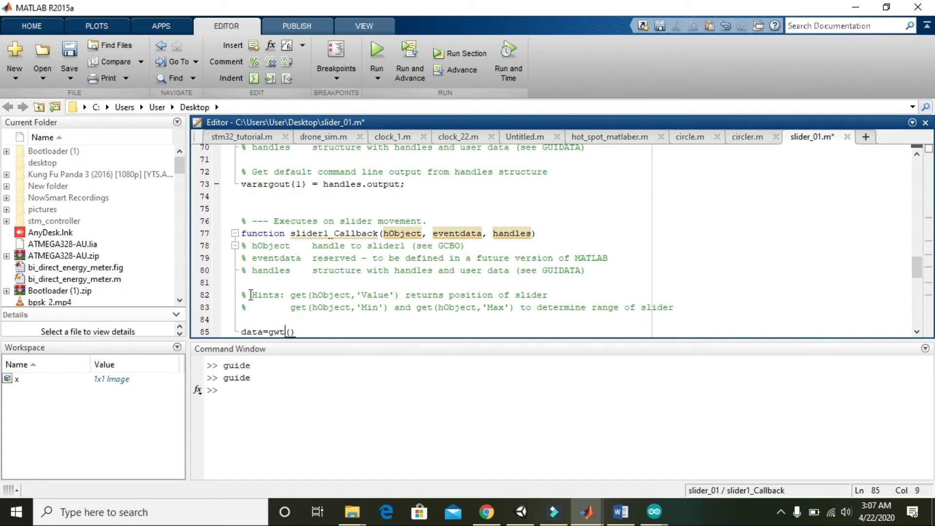
type("get")
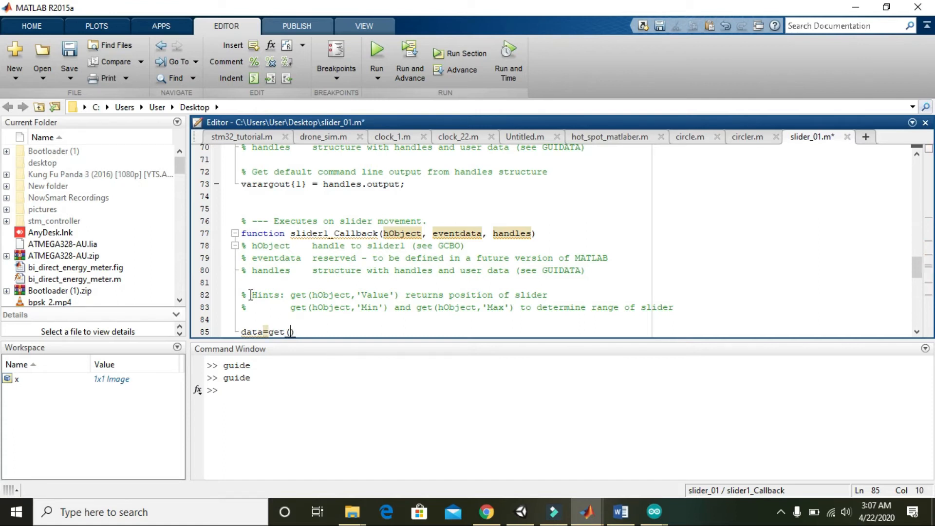
type("handles.ed")
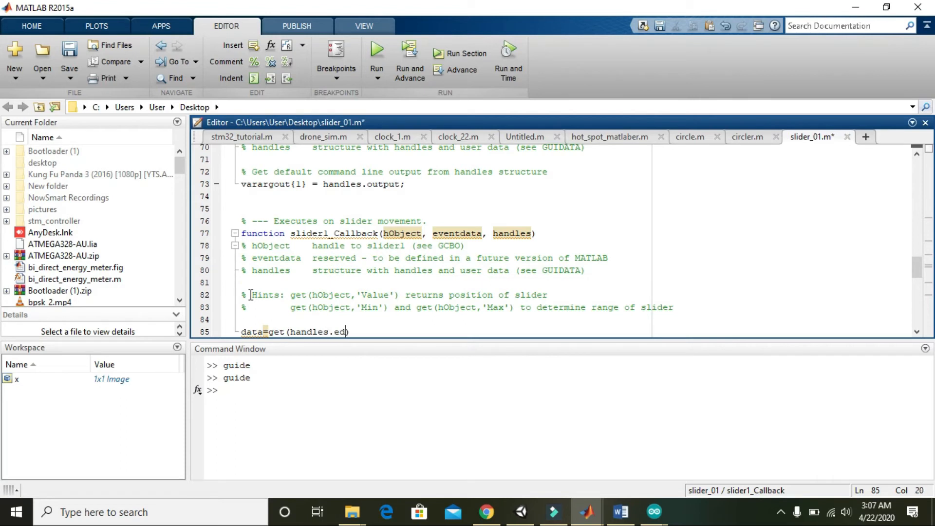
key("Backspace")
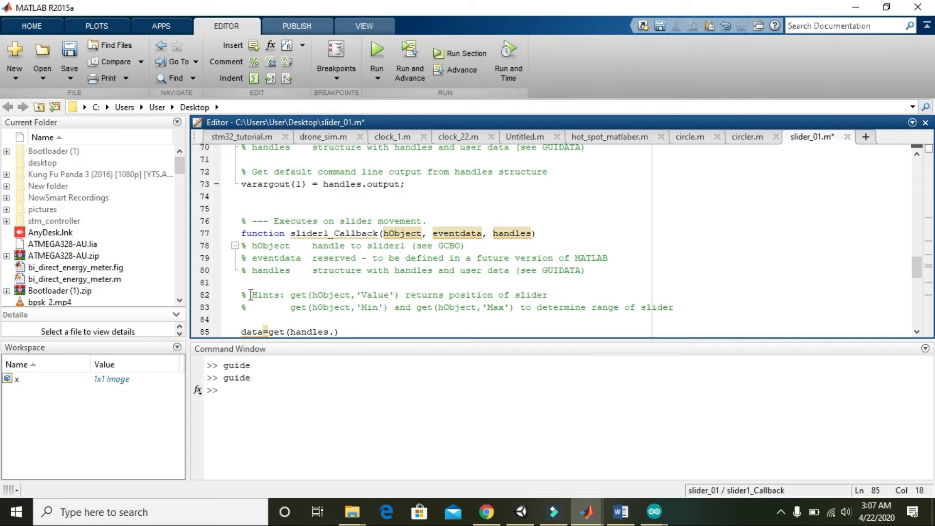
type("slider")
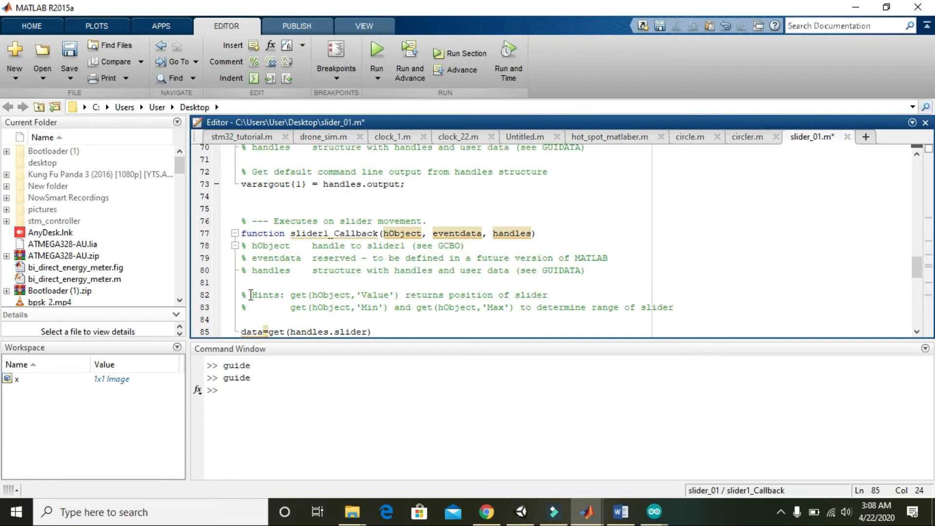
type("1")
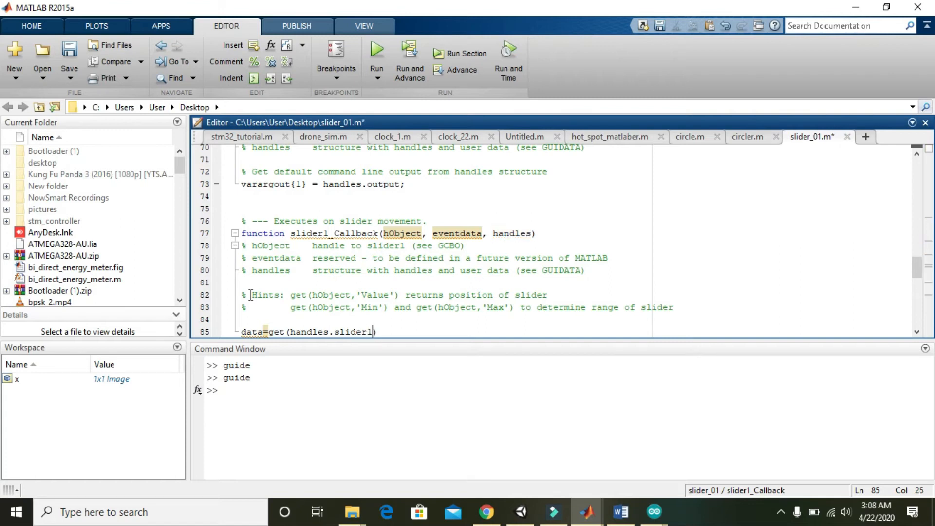
type(",'Va'")
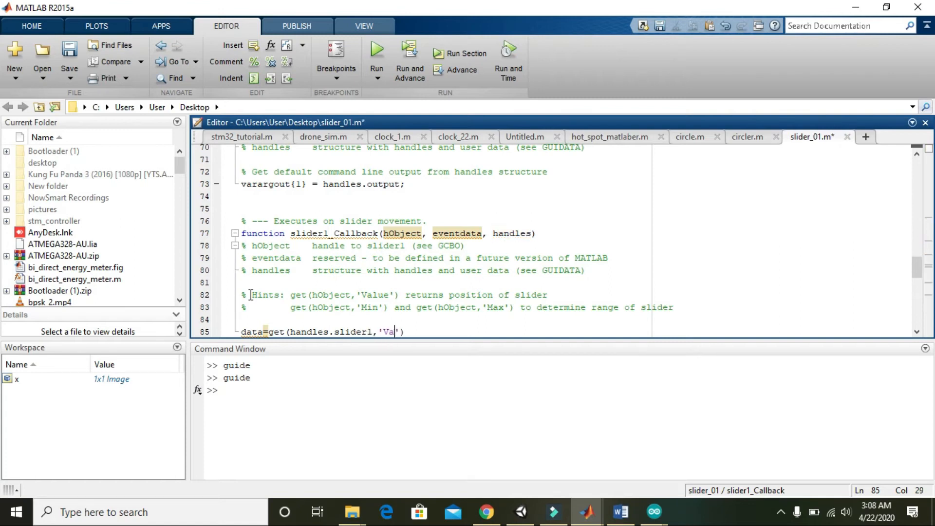
type("lue")
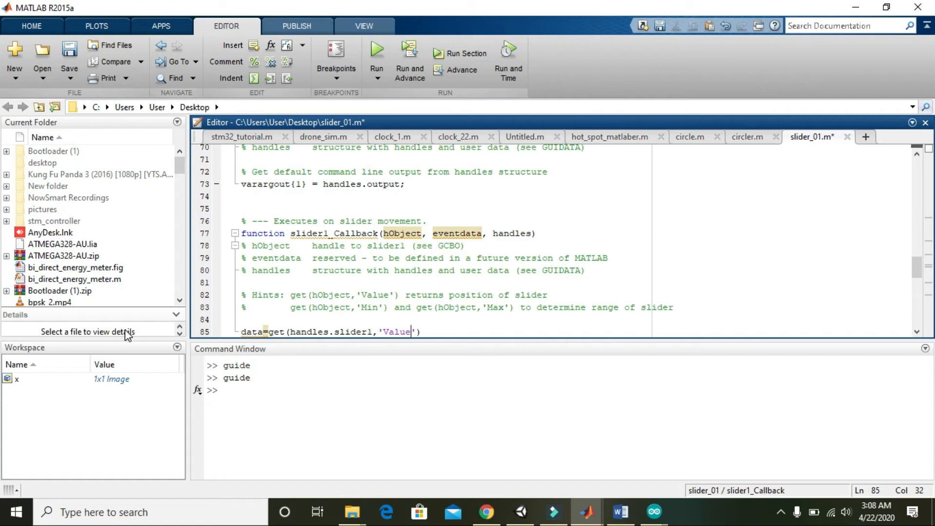
Highlight handles, get, Value and data in the new line, then go to its end.
double_click(302, 331)
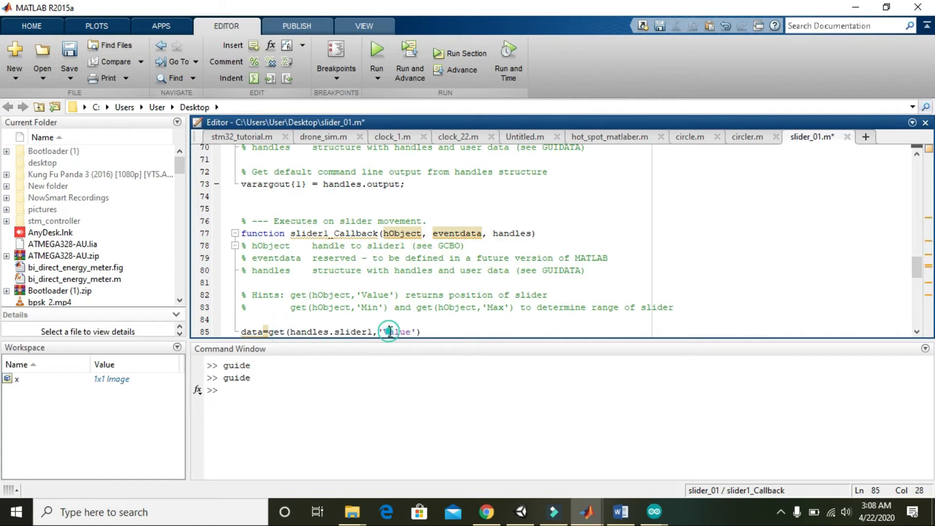
double_click(308, 332)
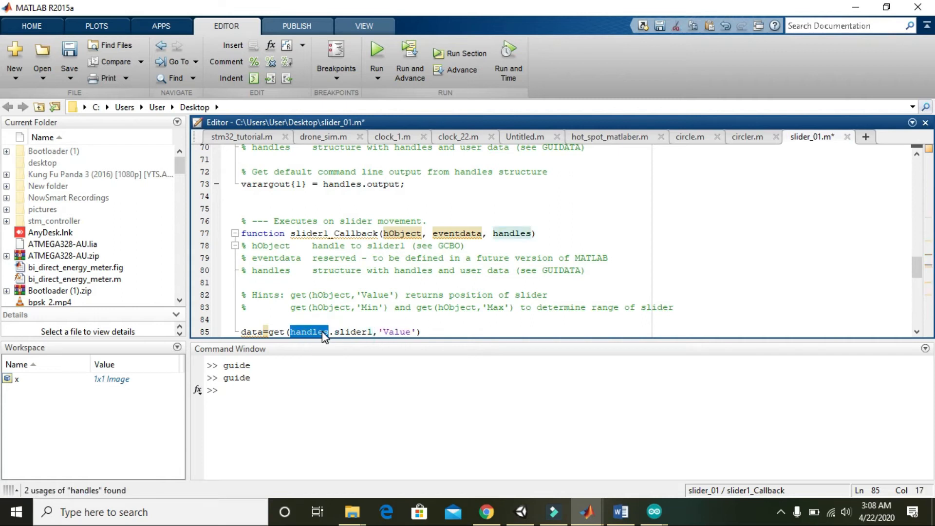
left_click(325, 332)
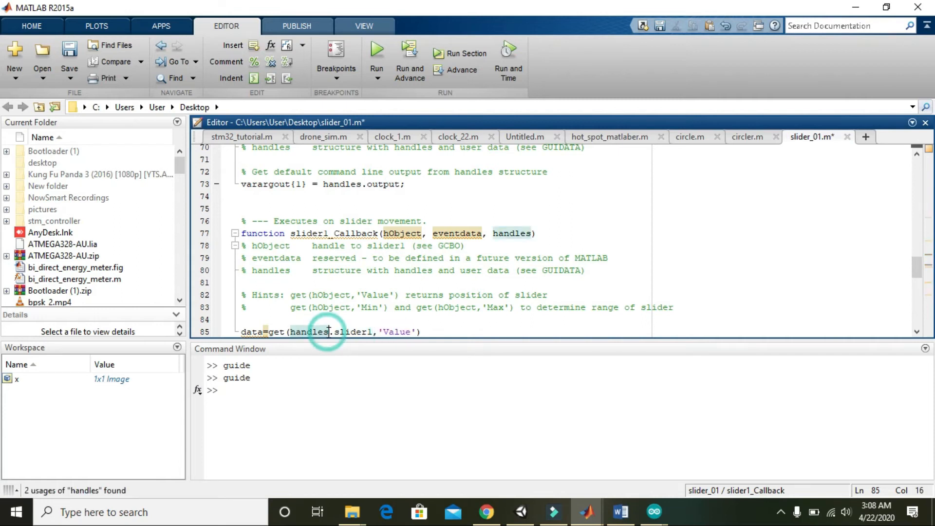
double_click(309, 332)
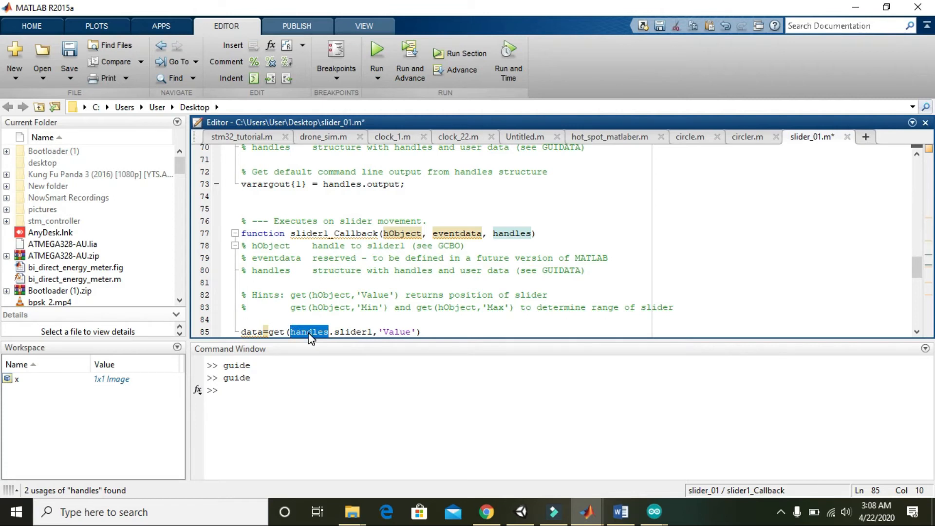
mouse_move(321, 341)
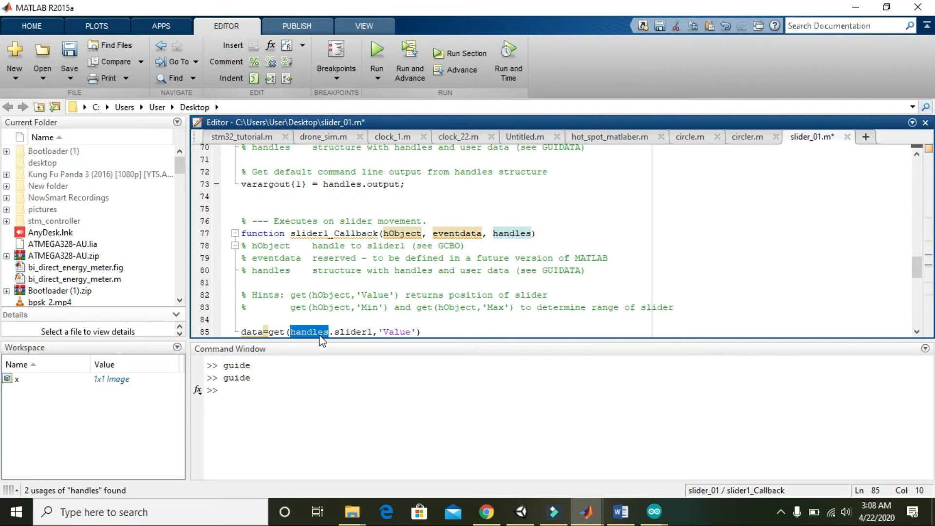
left_click(336, 332)
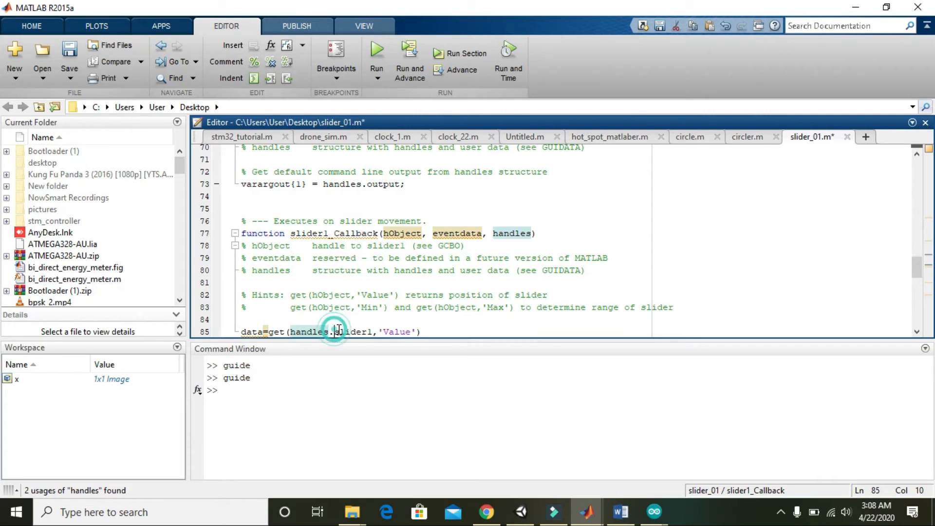
double_click(351, 332)
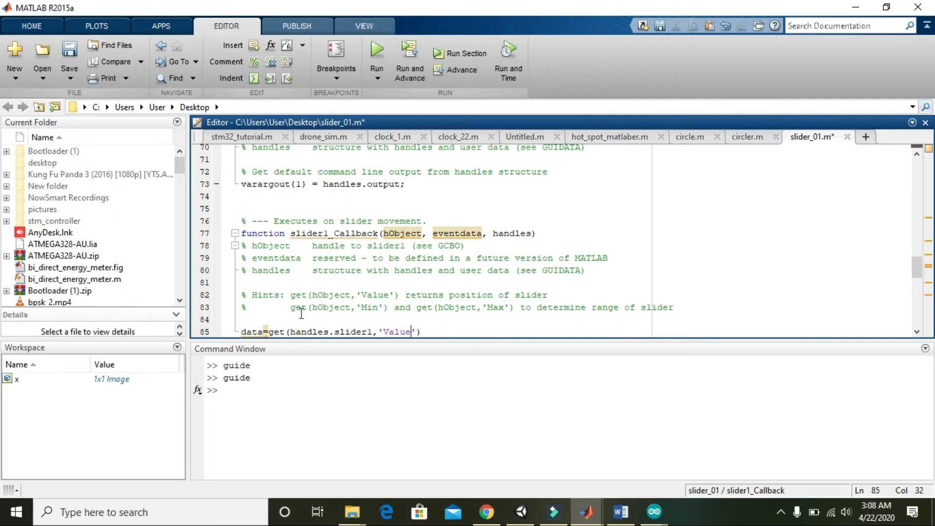
double_click(276, 332)
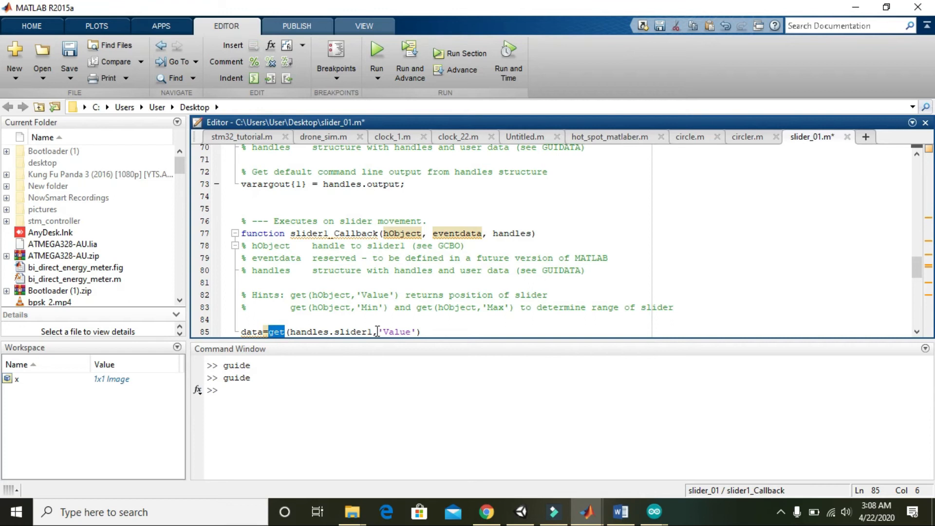
double_click(395, 332)
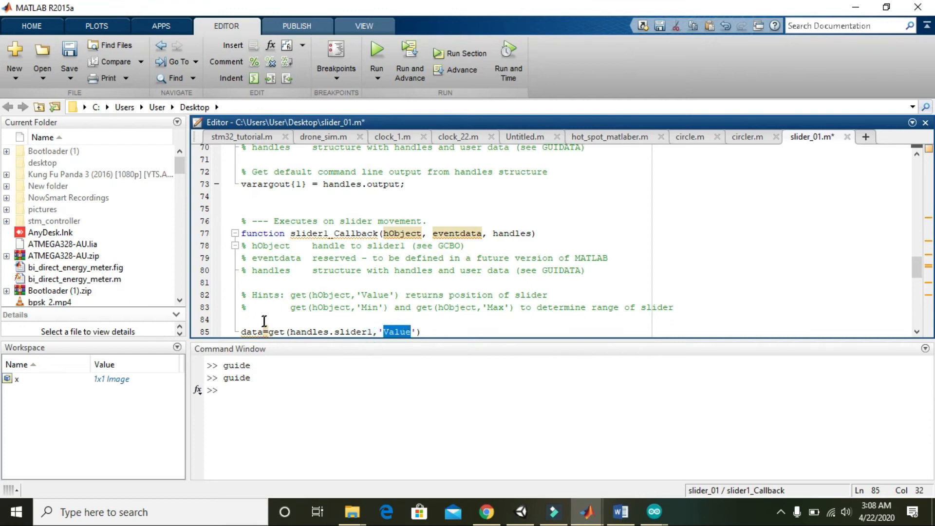
double_click(252, 332)
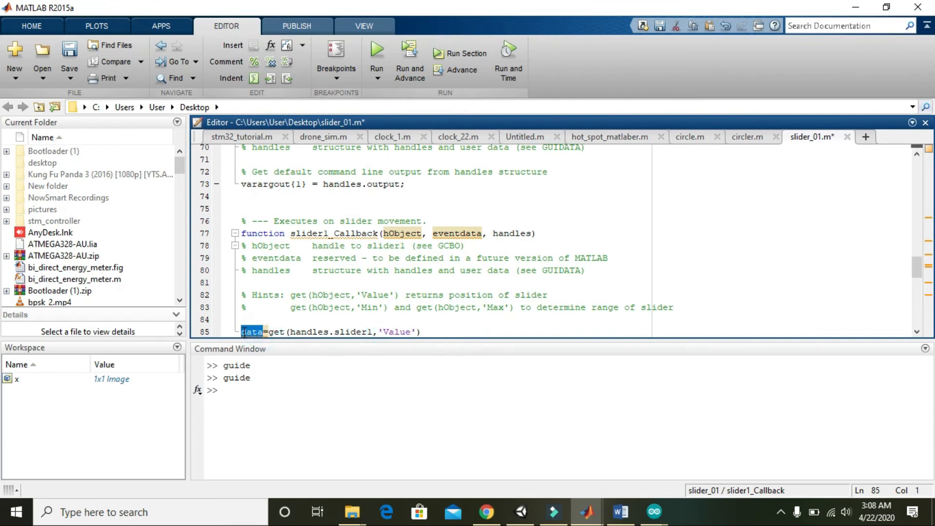
left_click(426, 333)
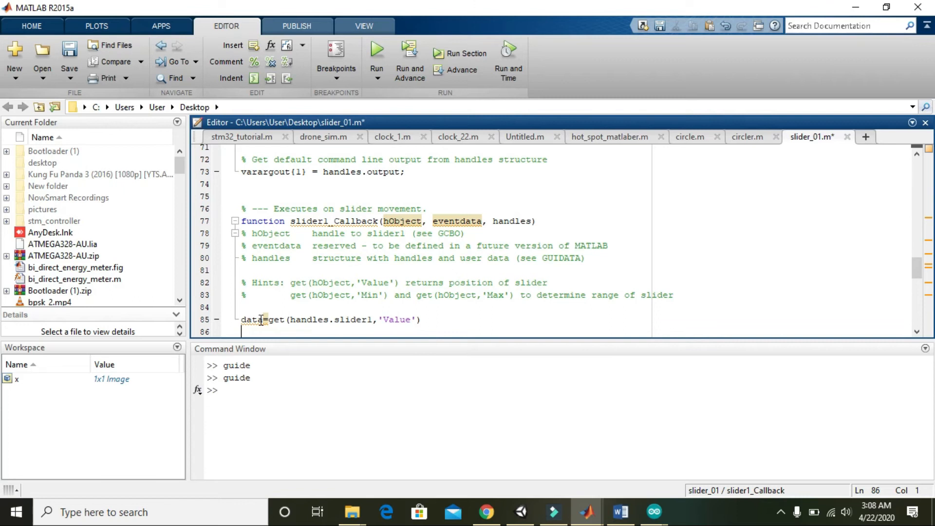
Add set(handles.edit1,'String',data) to the callback, with a blank line after the get statement.
type("set")
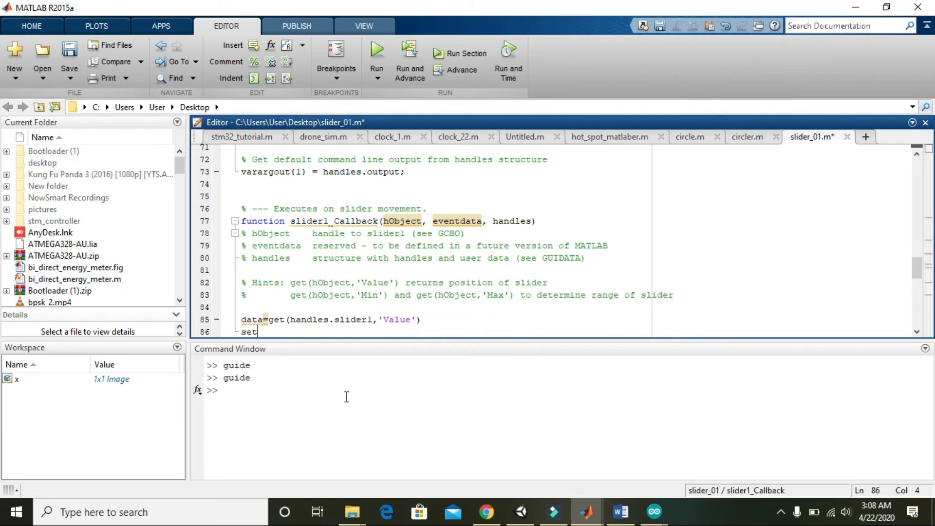
type("(")
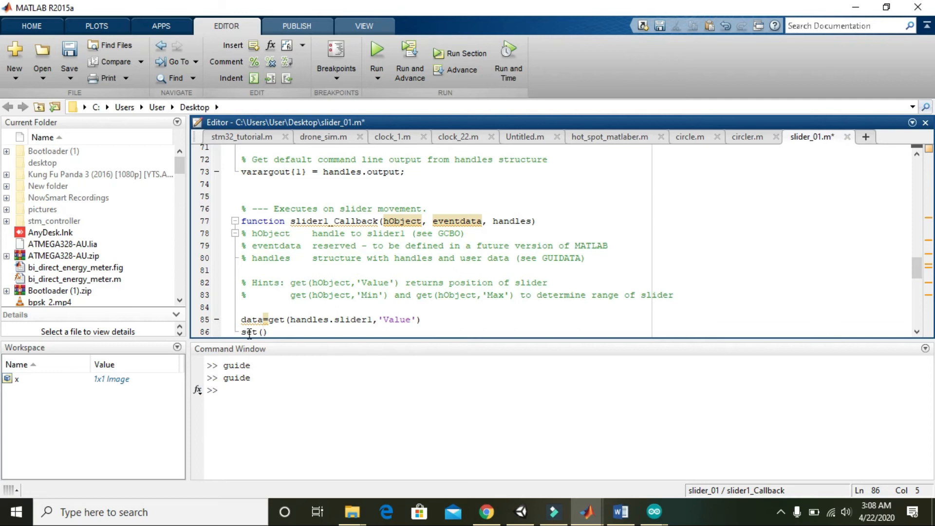
type("s")
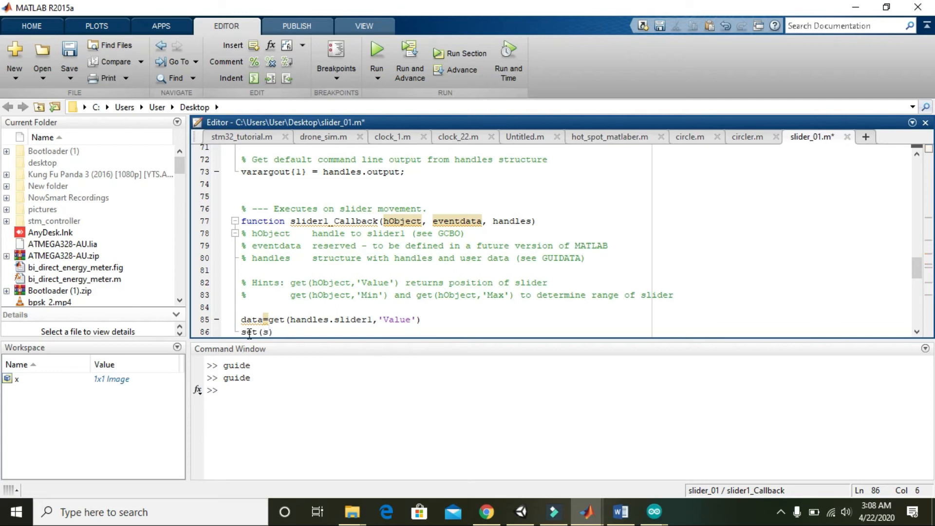
type("handles.")
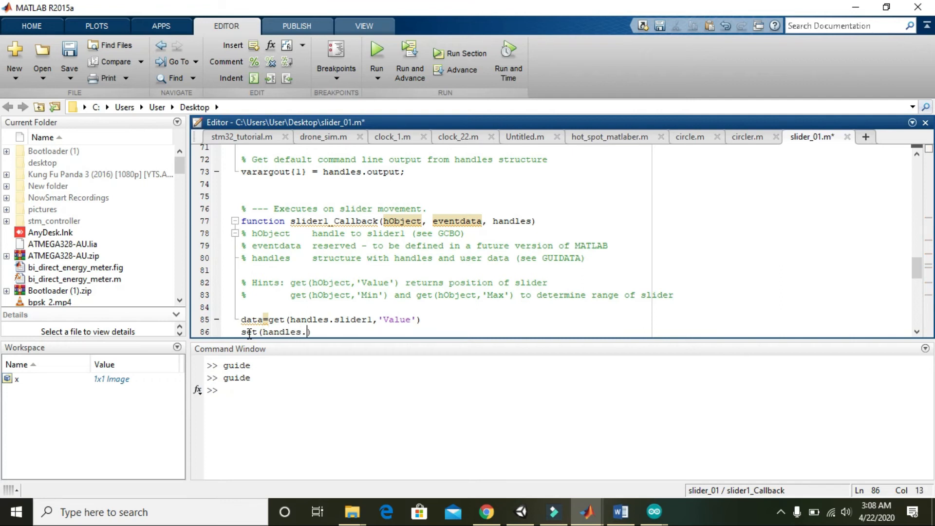
type("edit1,''")
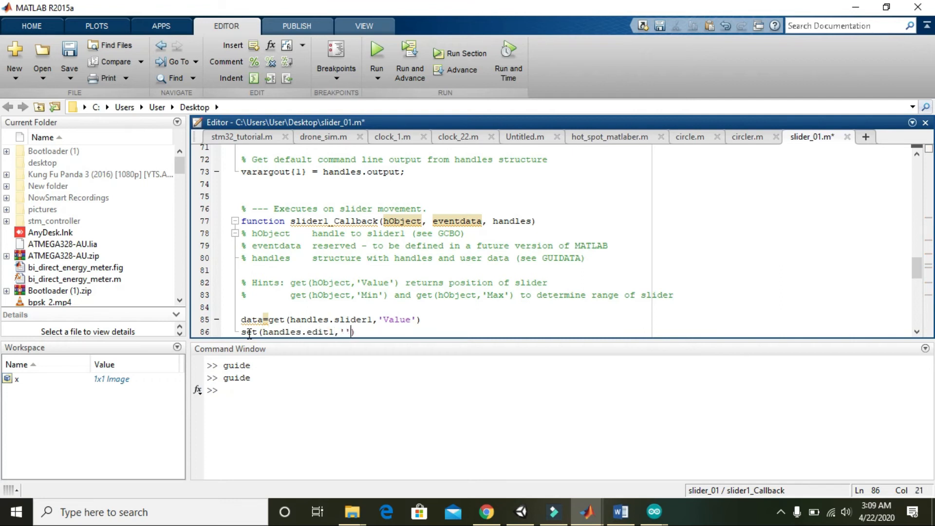
type("Strin")
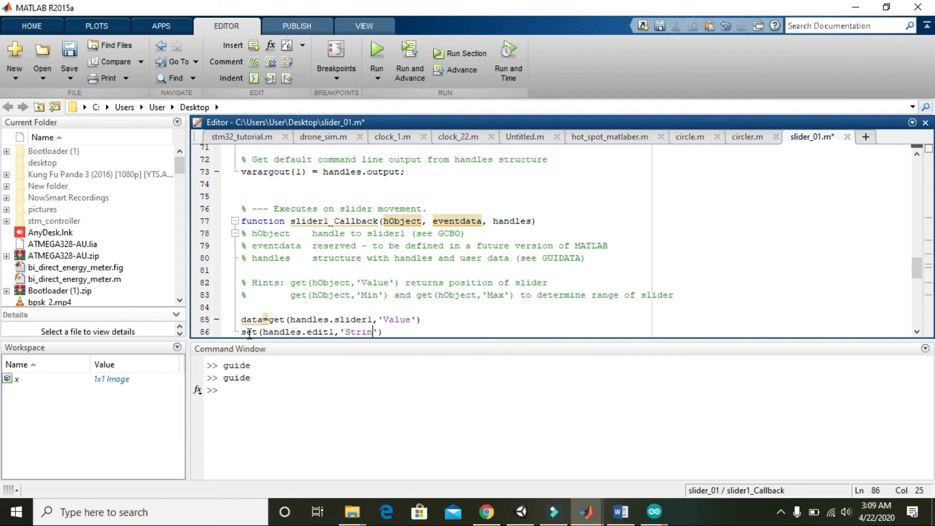
type("g'")
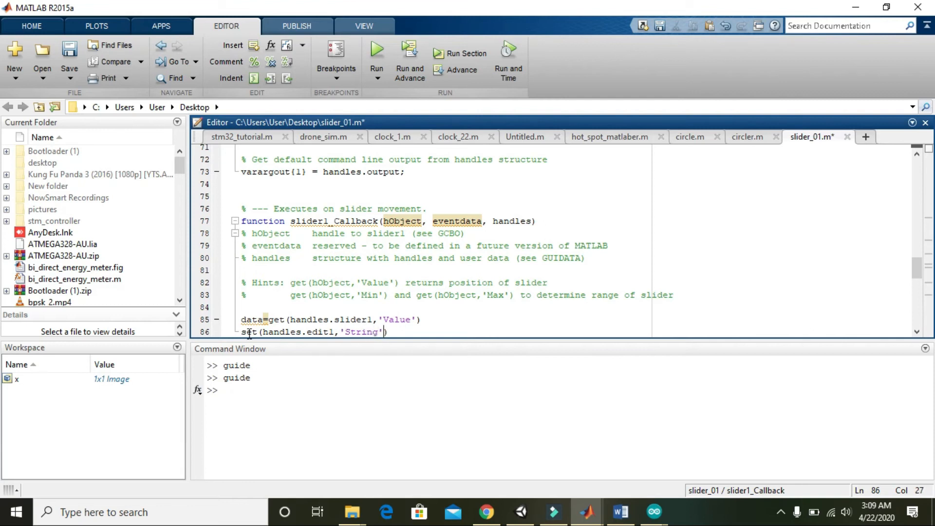
type(",")
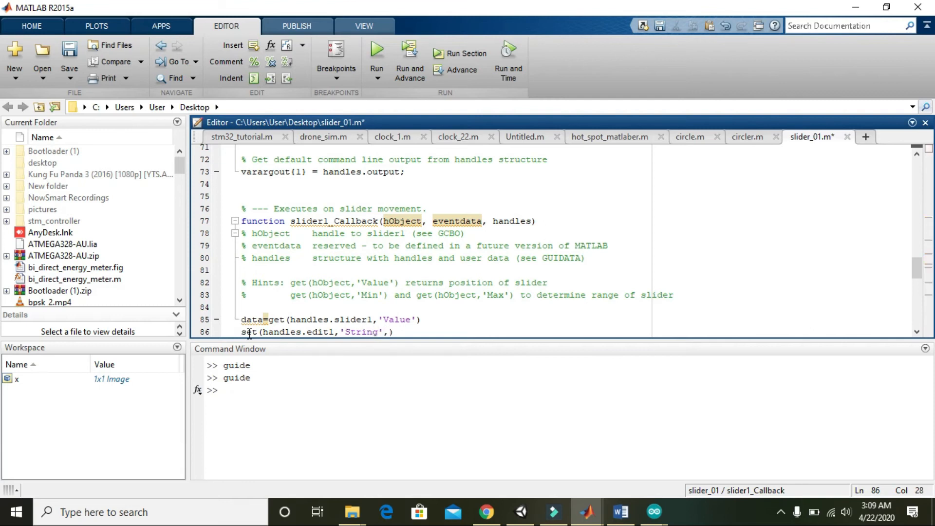
type("data")
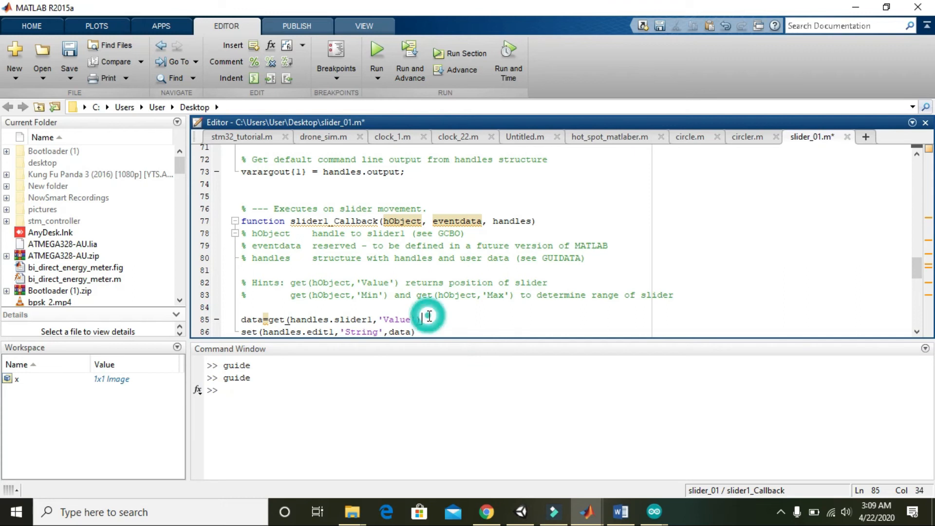
double_click(403, 332)
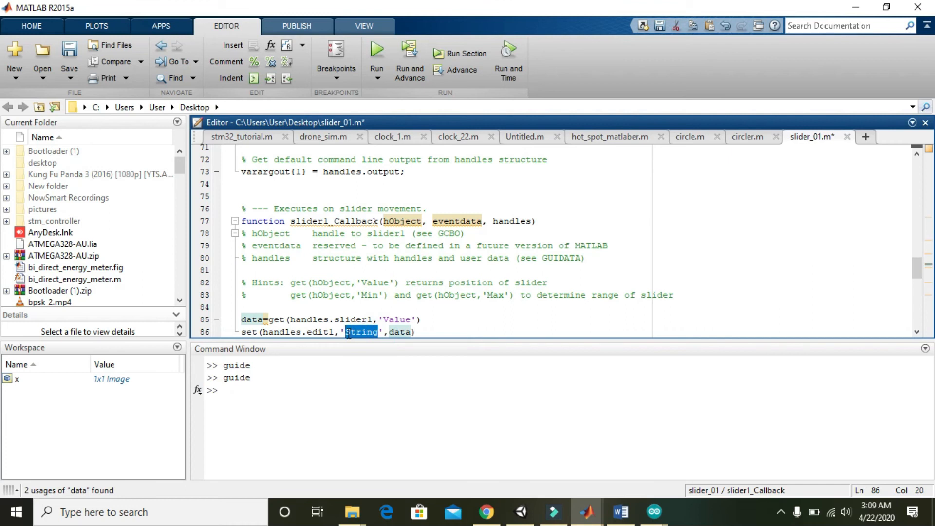
left_click(427, 319)
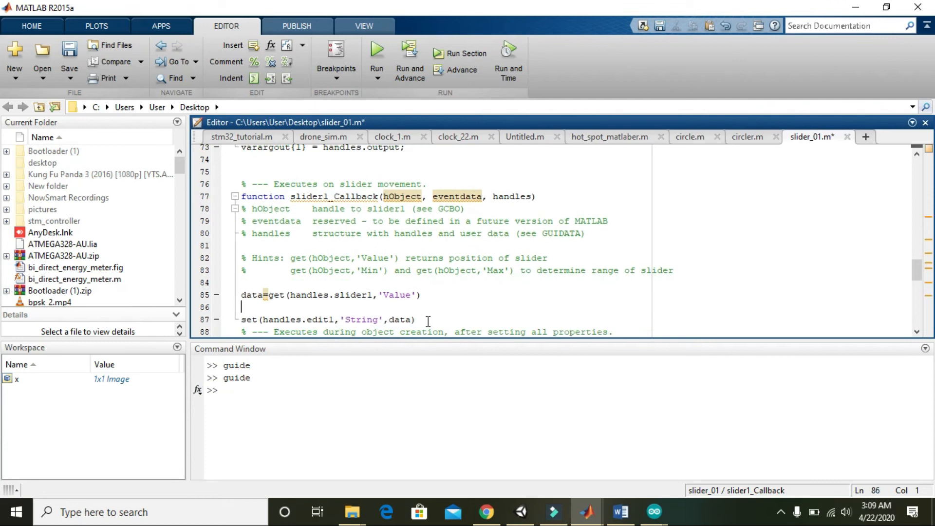
Add data1=num2str(data), pass data1 to the set call, and run slider_01.
type("data1=")
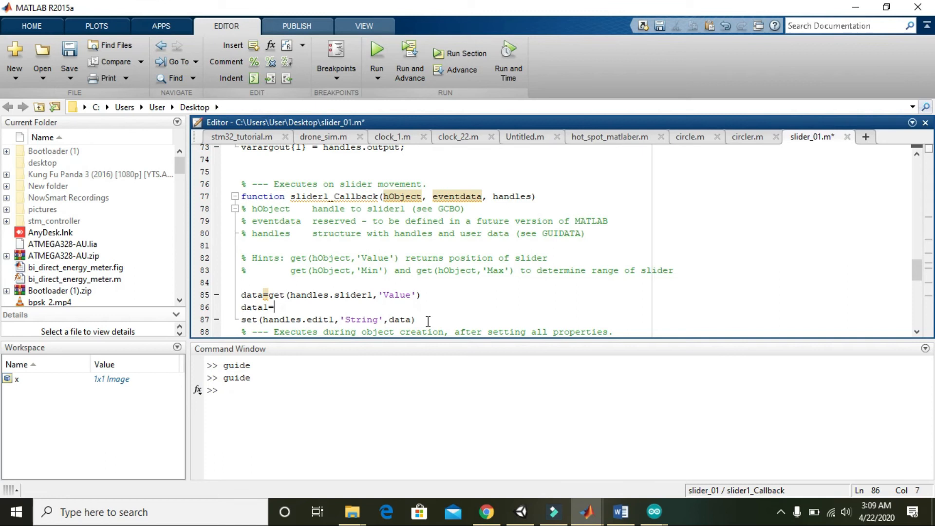
type("num2str")
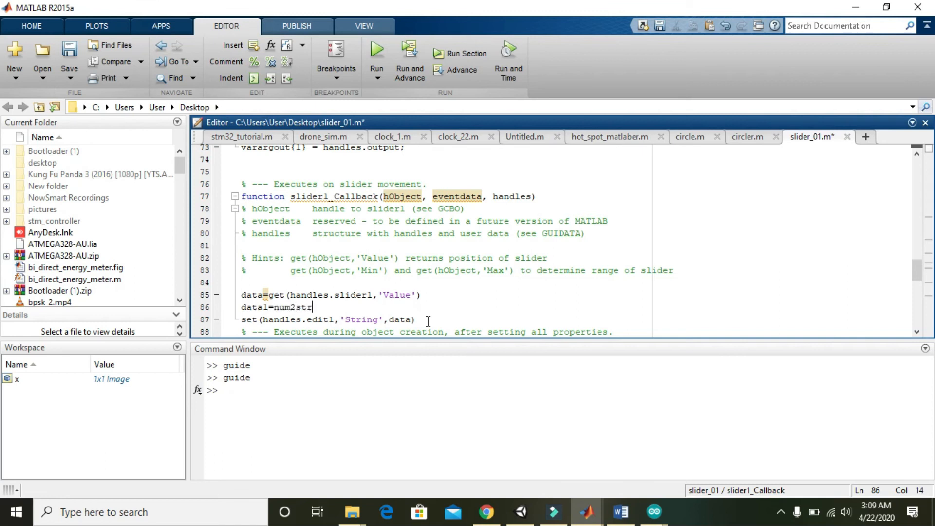
type("(data)")
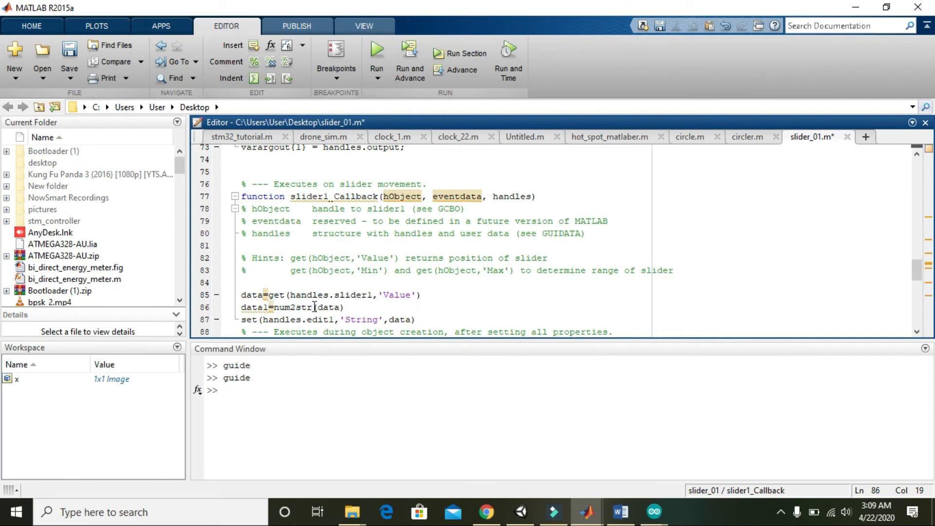
double_click(292, 308)
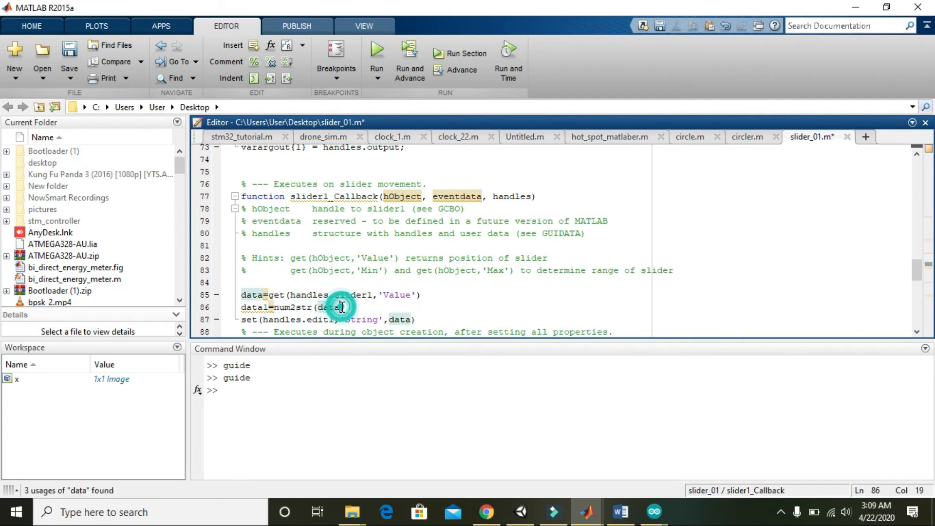
double_click(331, 307)
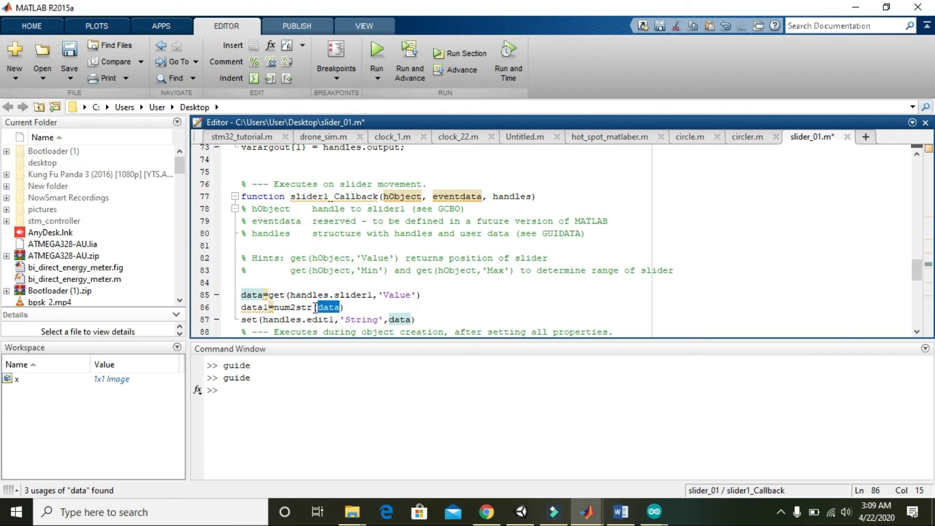
double_click(290, 307)
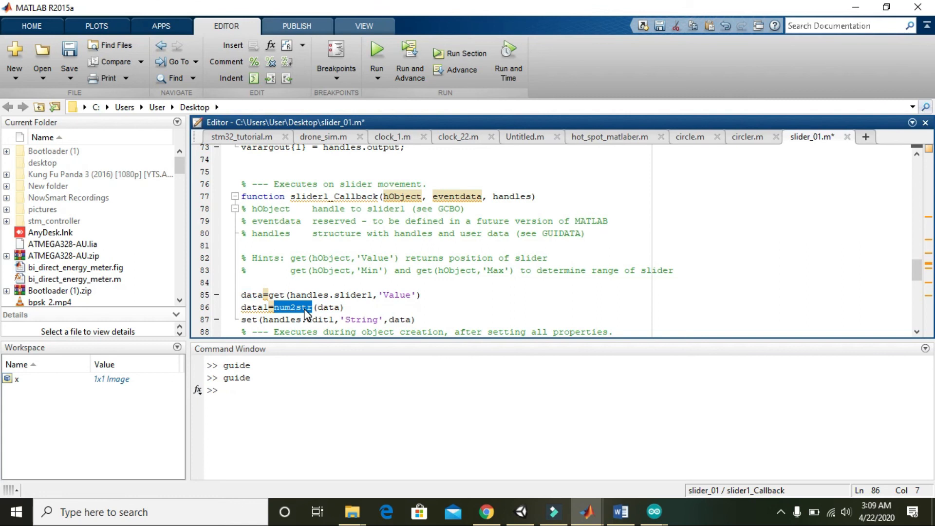
double_click(254, 307)
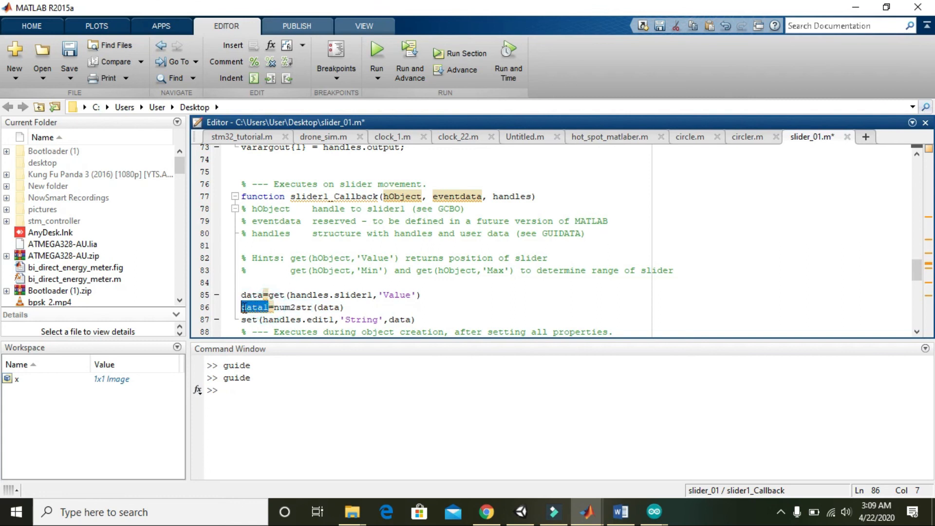
mouse_move(252, 310)
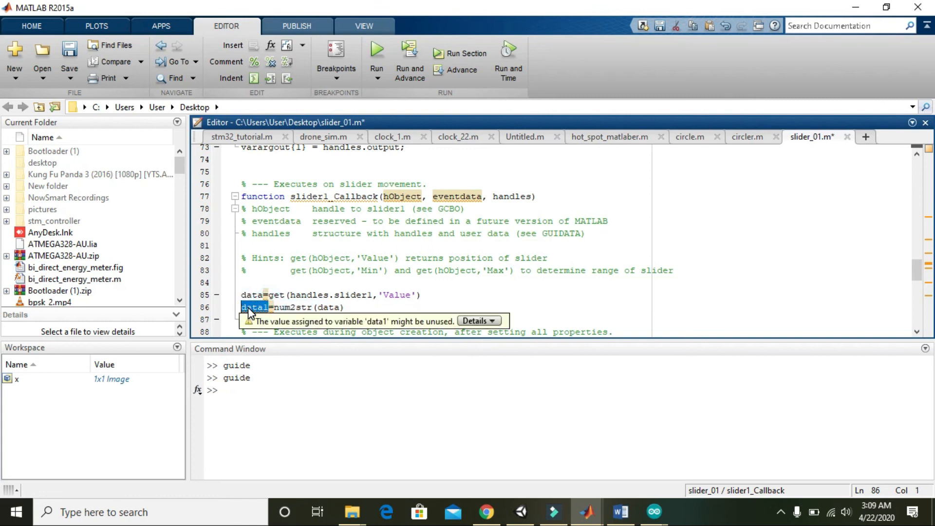
left_click(336, 307)
type("set(handles.edit1,'String',data1)")
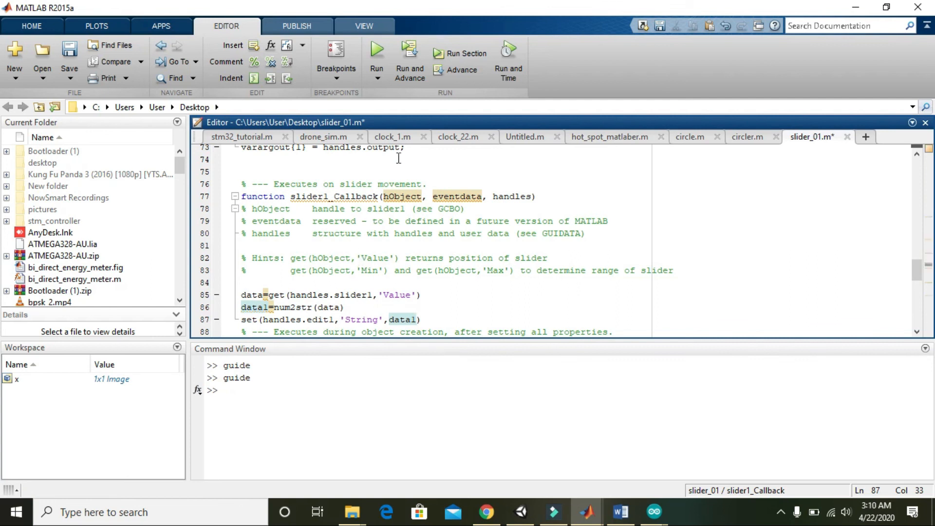
mouse_move(376, 51)
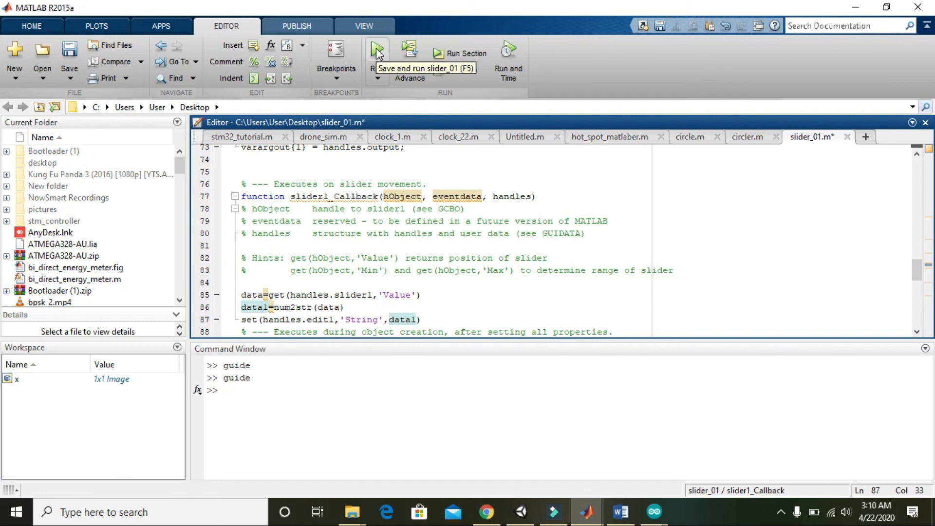
left_click(377, 48)
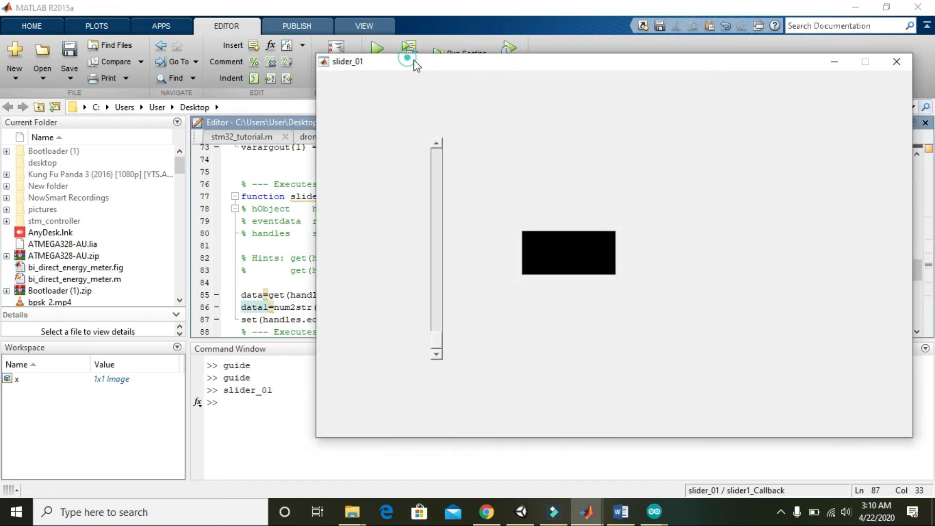